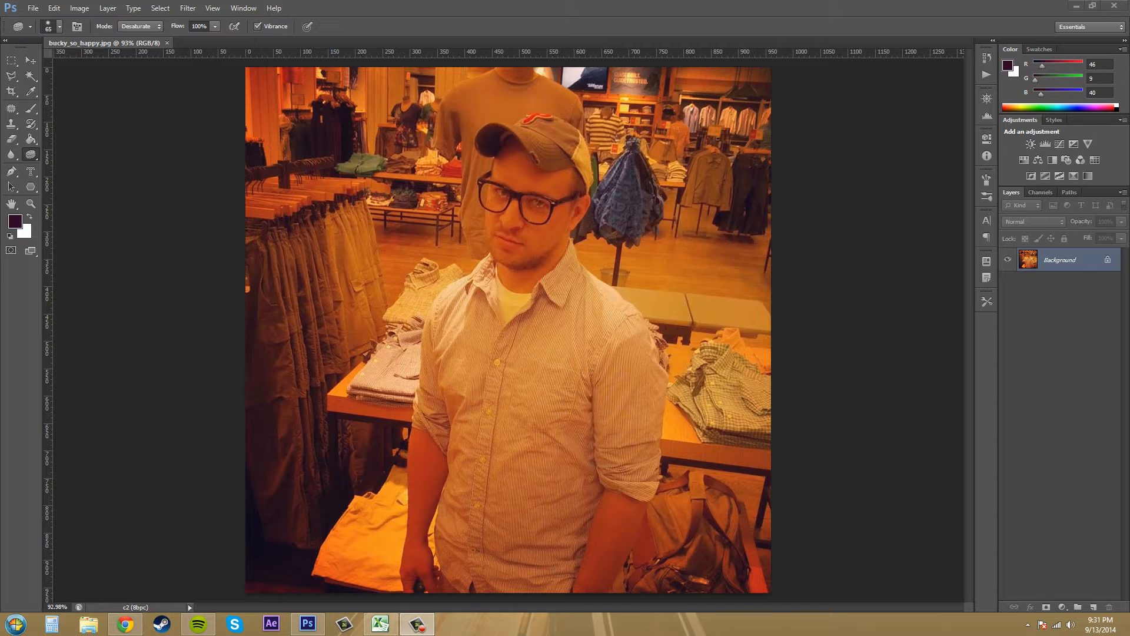
{"action": "mouse_move", "coordinate": [984, 73]}
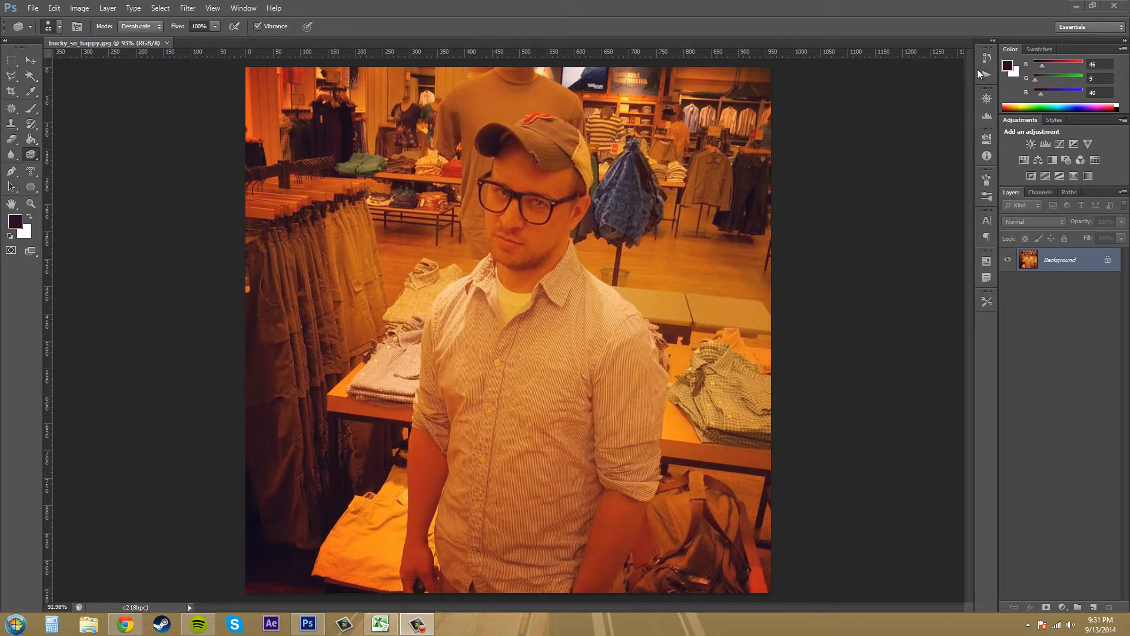
Show the Image > Adjustments list over the store photo.
{"action": "left_click", "coordinate": [80, 8]}
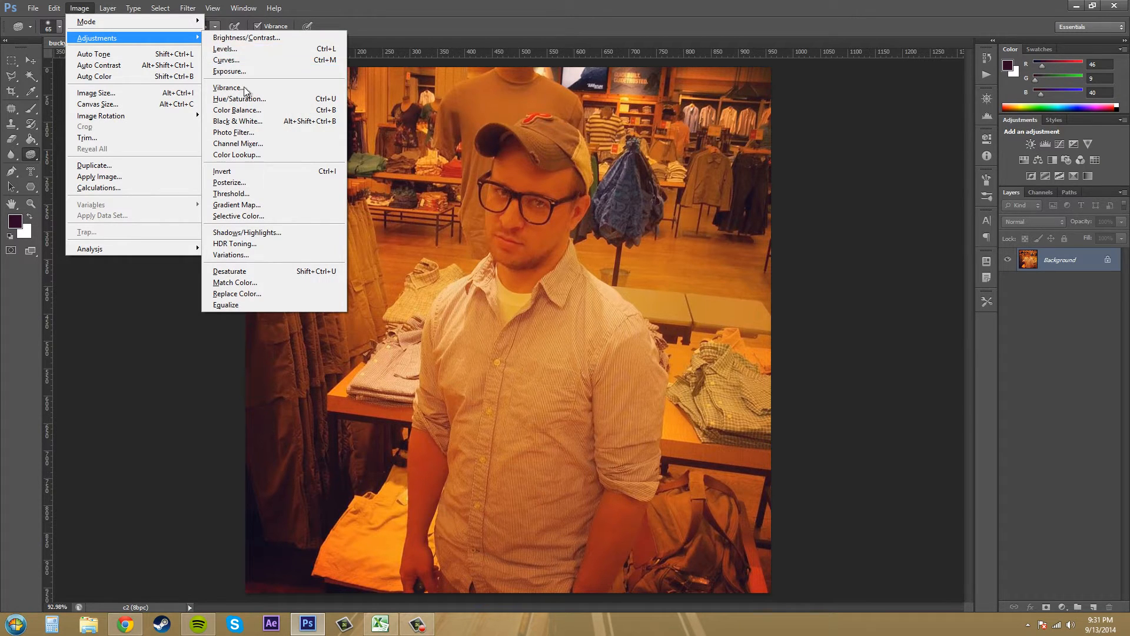
{"action": "mouse_move", "coordinate": [245, 92]}
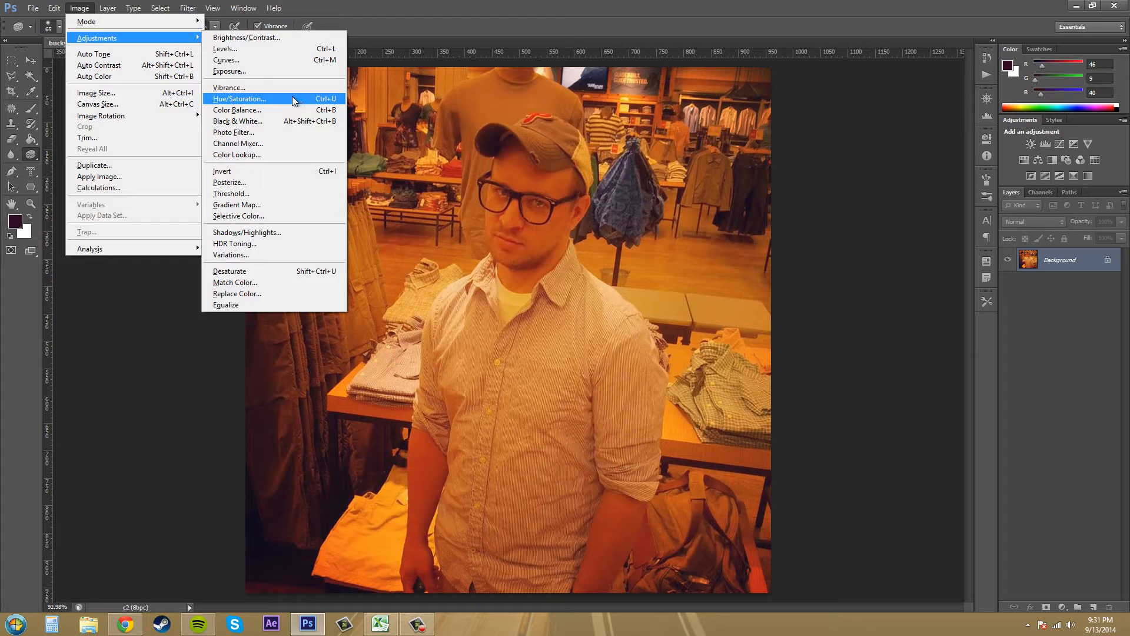
Bring up Hue/Saturation at zero values, moved off the photo, with the Master range kept.
{"action": "left_click", "coordinate": [238, 99]}
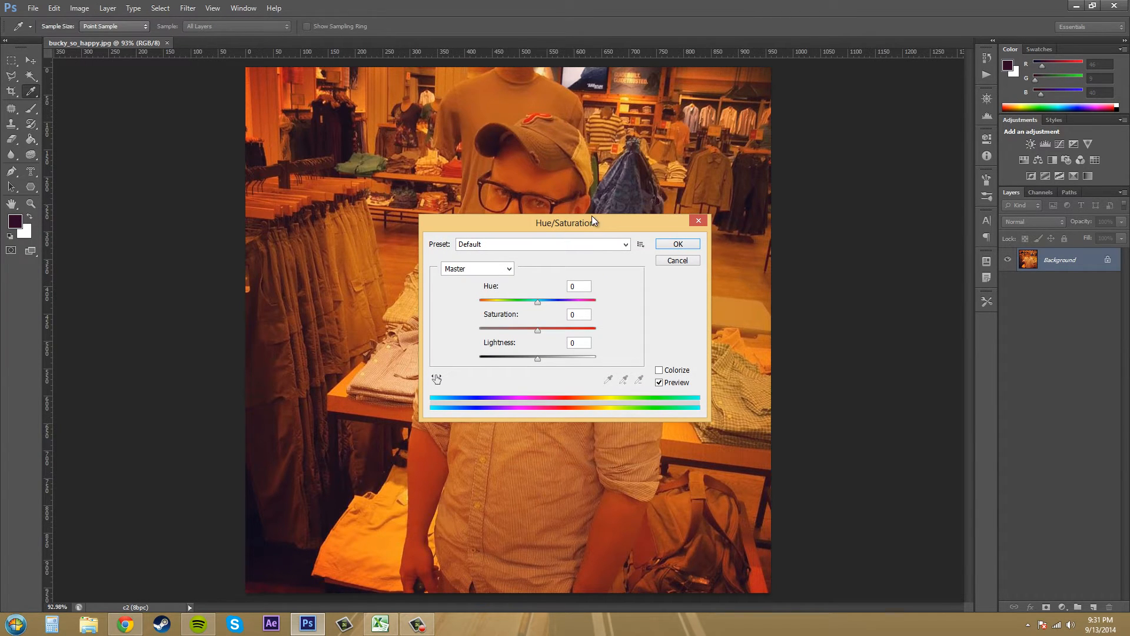
{"action": "left_click_drag", "start_coordinate": [567, 222], "coordinate": [910, 306]}
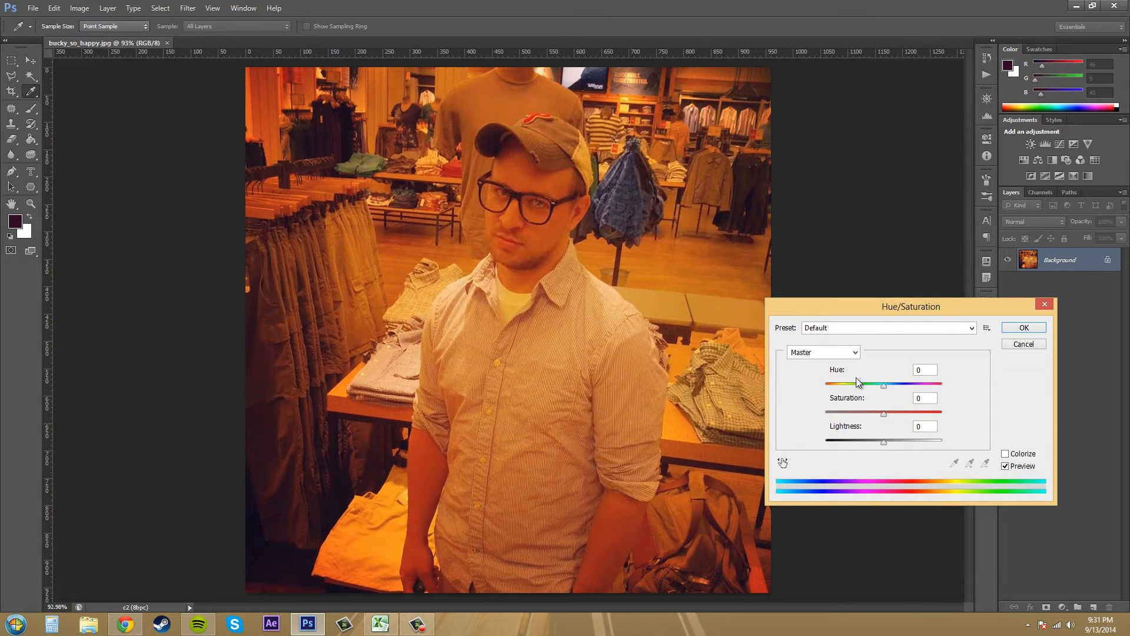
{"action": "mouse_move", "coordinate": [841, 421]}
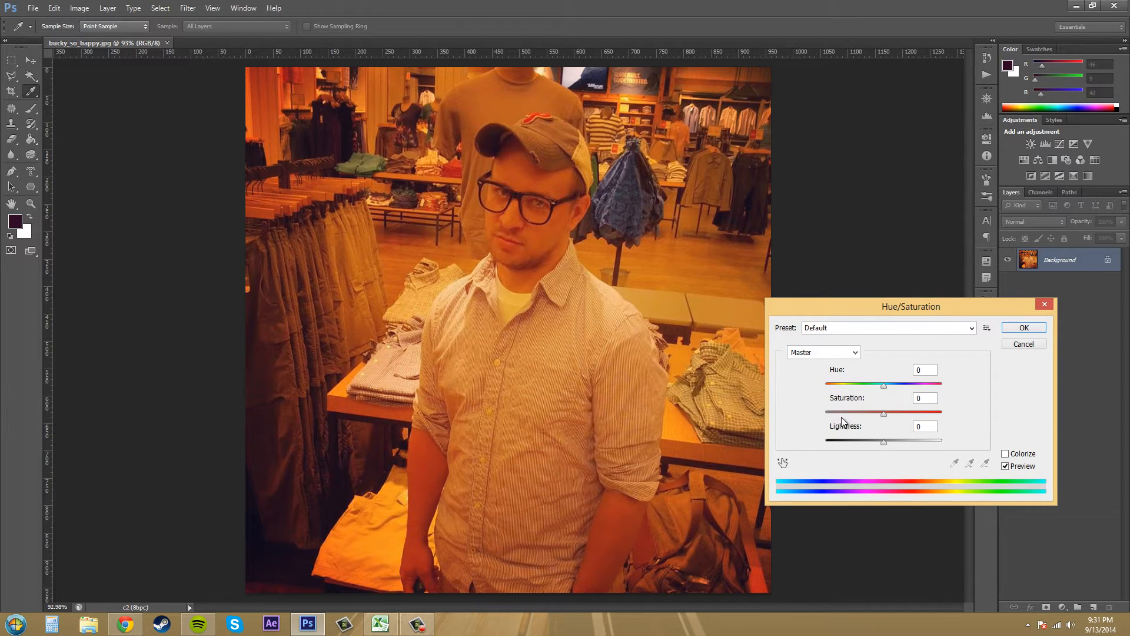
{"action": "mouse_move", "coordinate": [857, 433]}
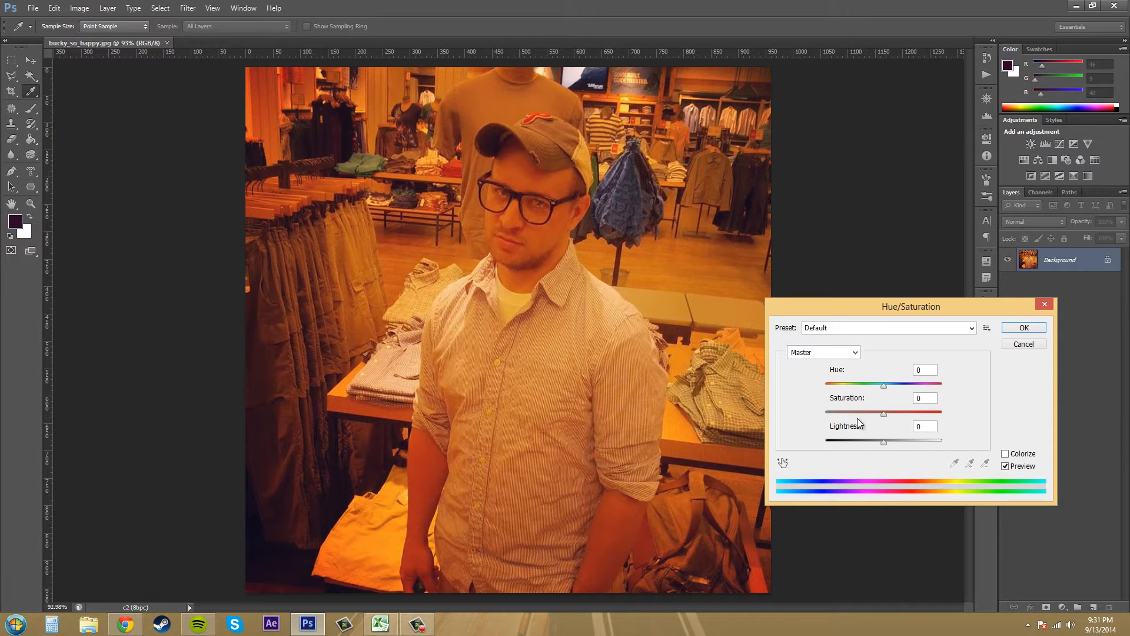
{"action": "mouse_move", "coordinate": [868, 393]}
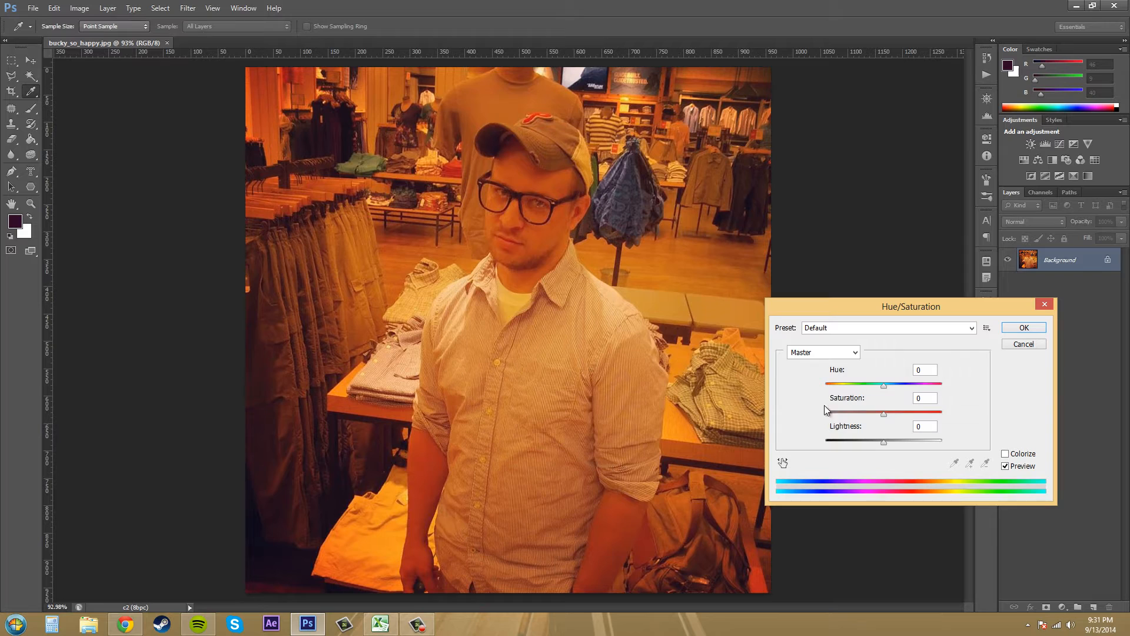
{"action": "left_click", "coordinate": [823, 352]}
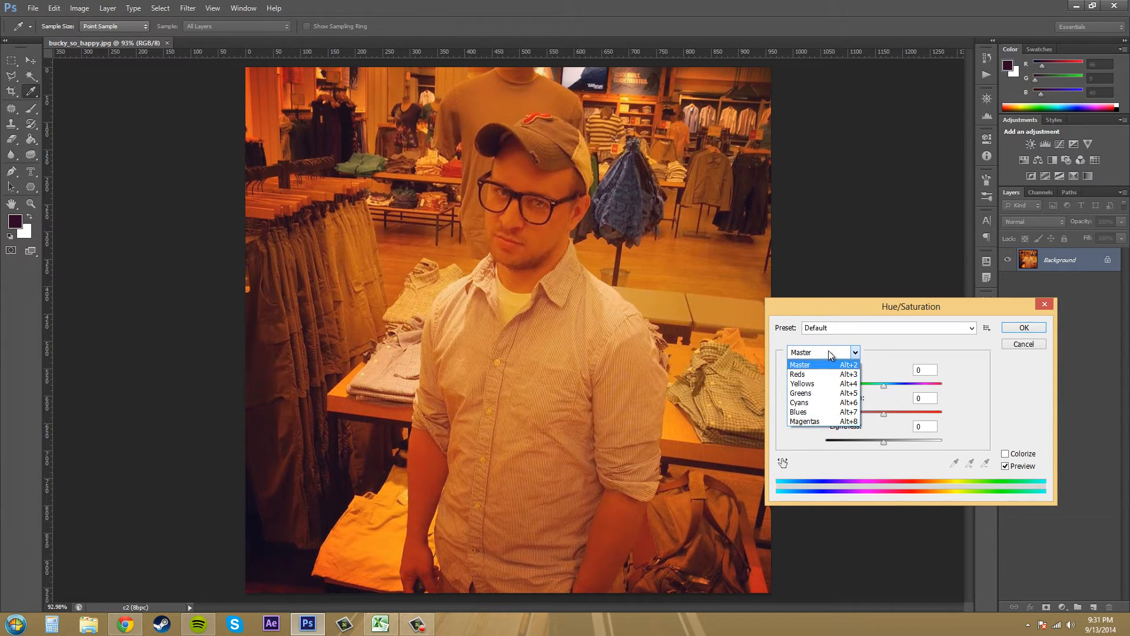
{"action": "left_click", "coordinate": [800, 365]}
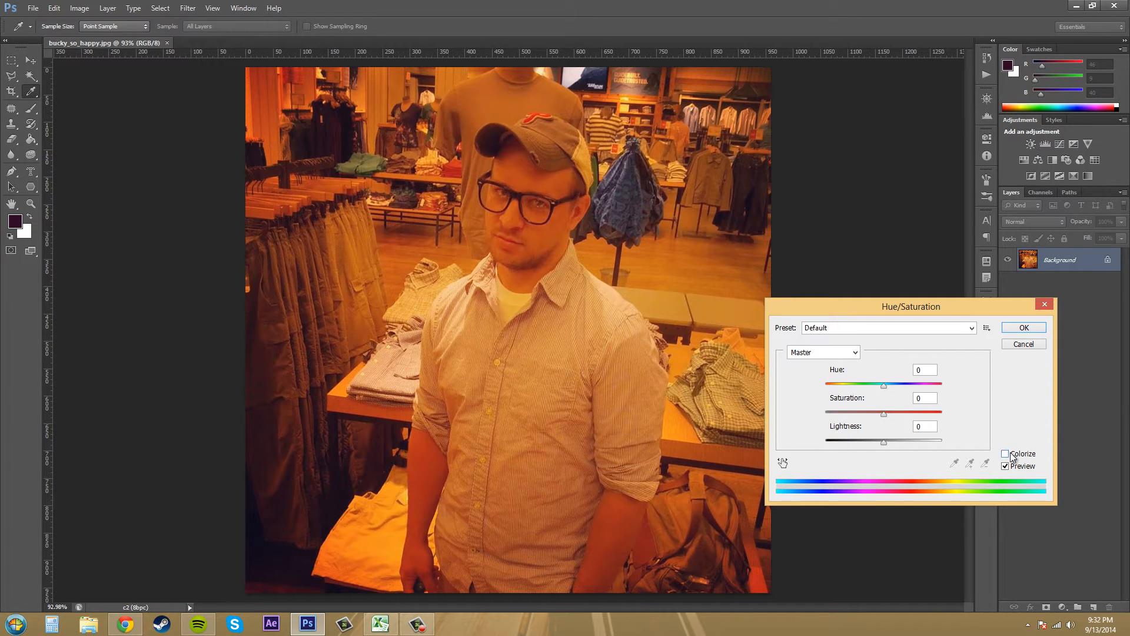
{"action": "left_click", "coordinate": [1005, 454]}
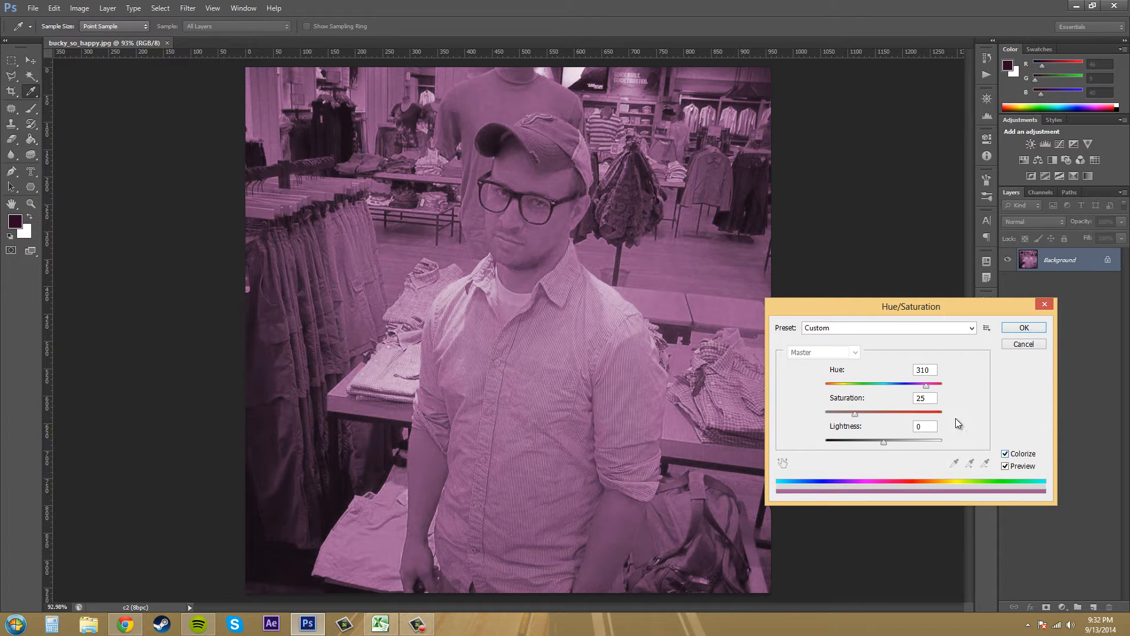
{"action": "left_click_drag", "start_coordinate": [926, 384], "coordinate": [856, 383]}
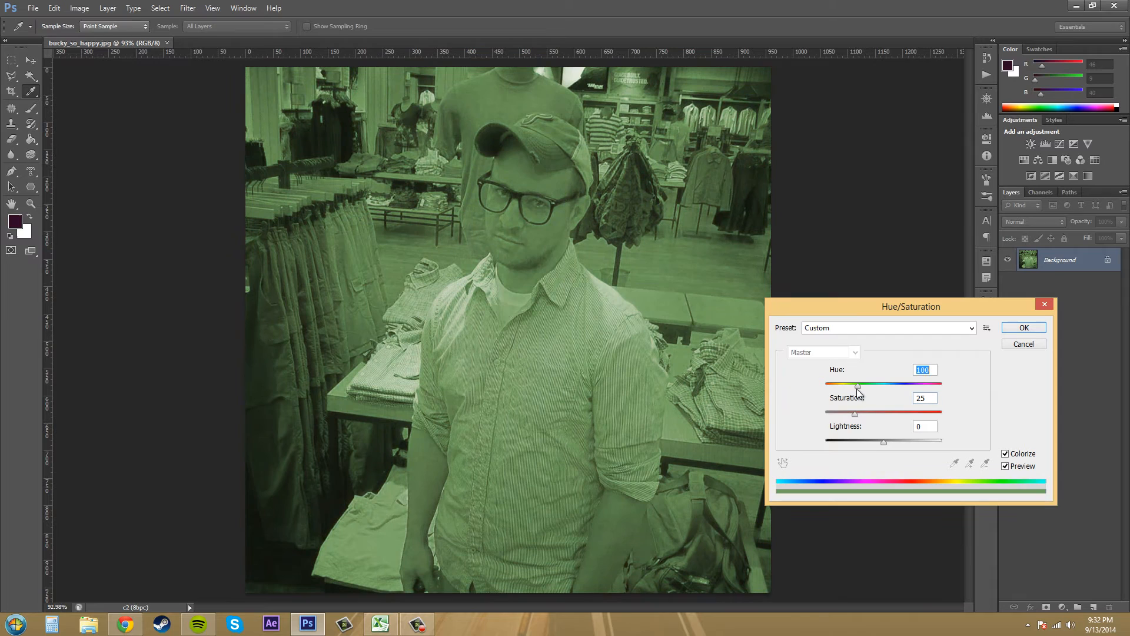
{"action": "left_click", "coordinate": [1006, 453]}
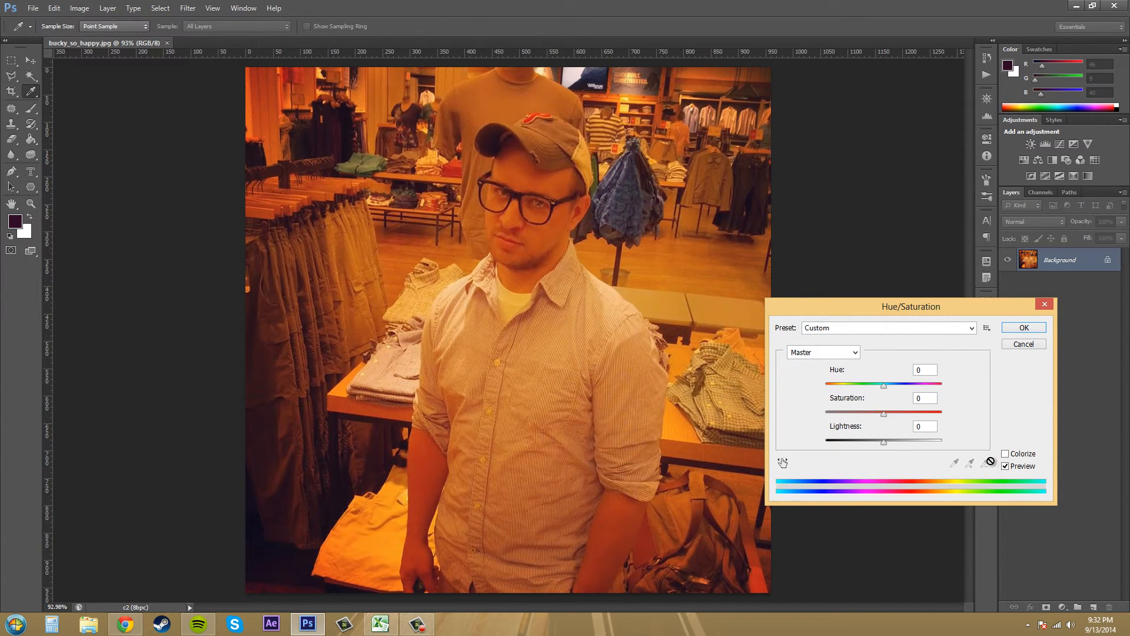
{"action": "mouse_move", "coordinate": [945, 445]}
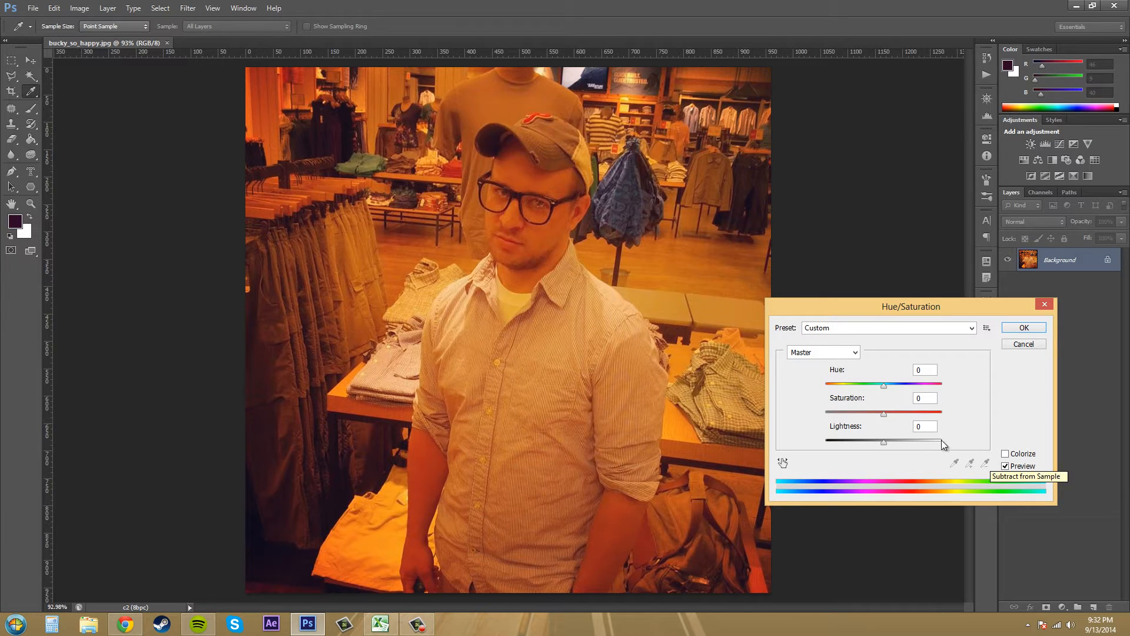
{"action": "mouse_move", "coordinate": [806, 387]}
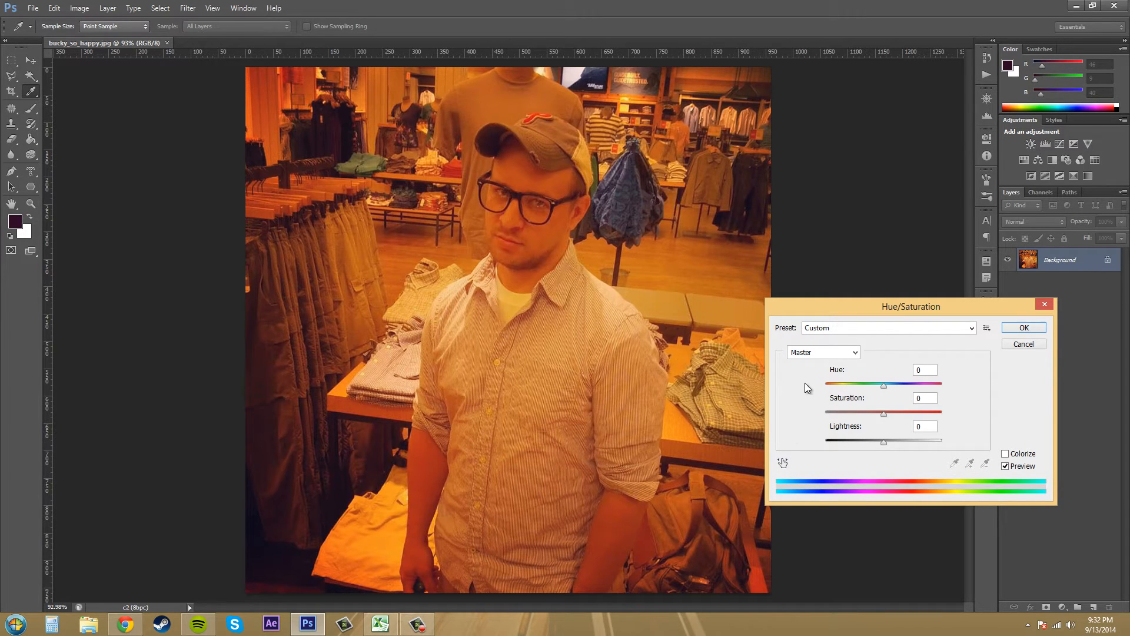
{"action": "left_click_drag", "start_coordinate": [883, 384], "coordinate": [897, 383]}
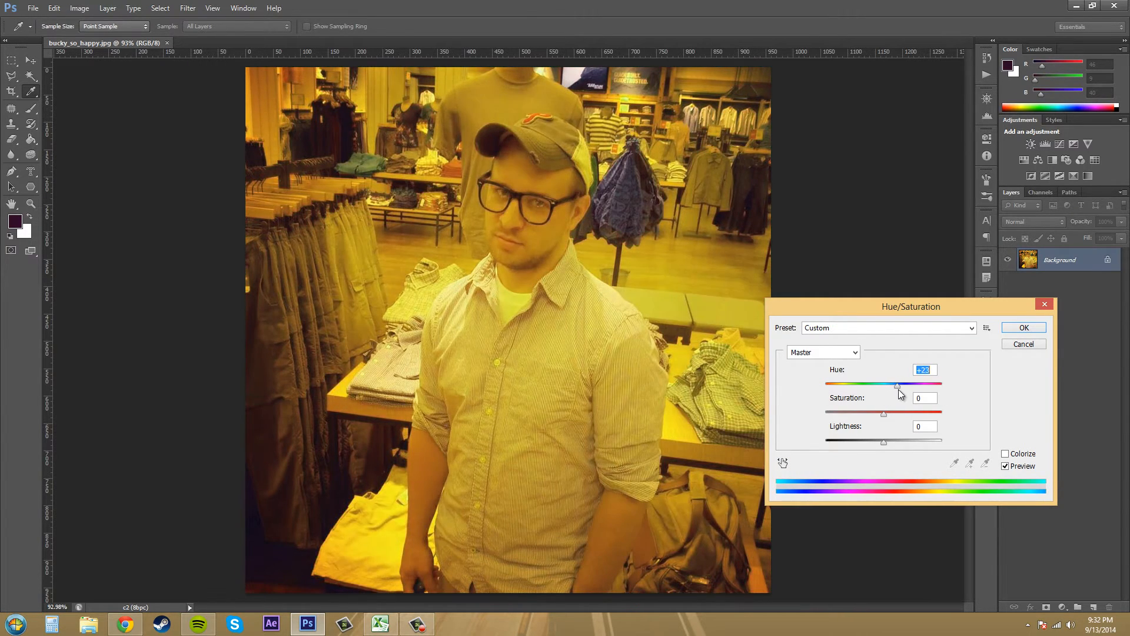
{"action": "left_click_drag", "start_coordinate": [897, 384], "coordinate": [875, 383]}
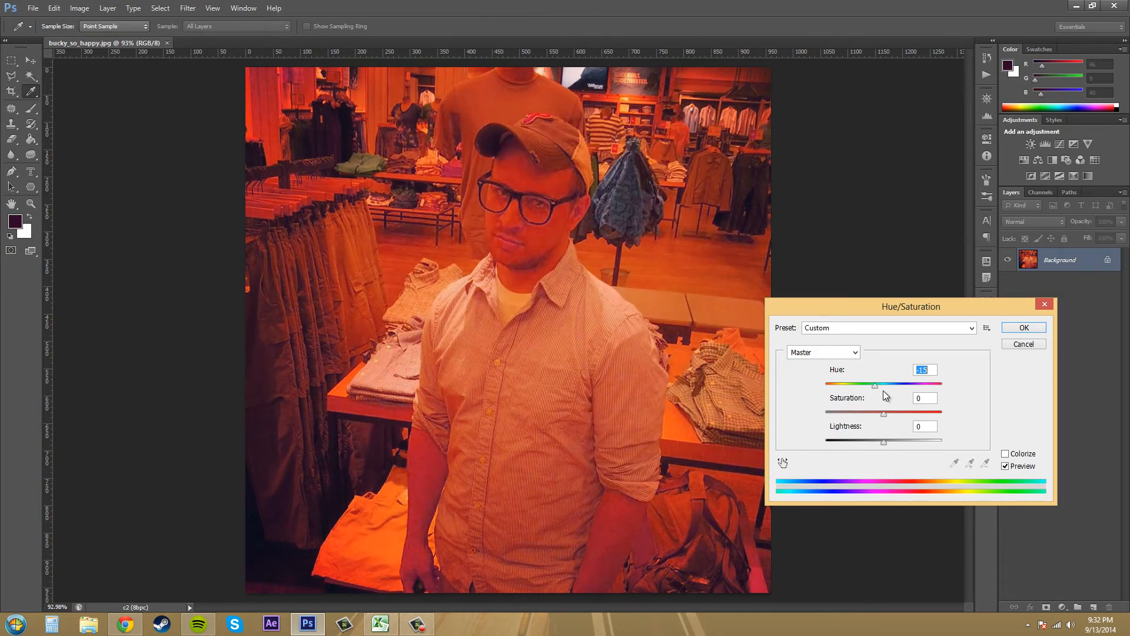
{"action": "left_click_drag", "start_coordinate": [875, 383], "coordinate": [910, 384]}
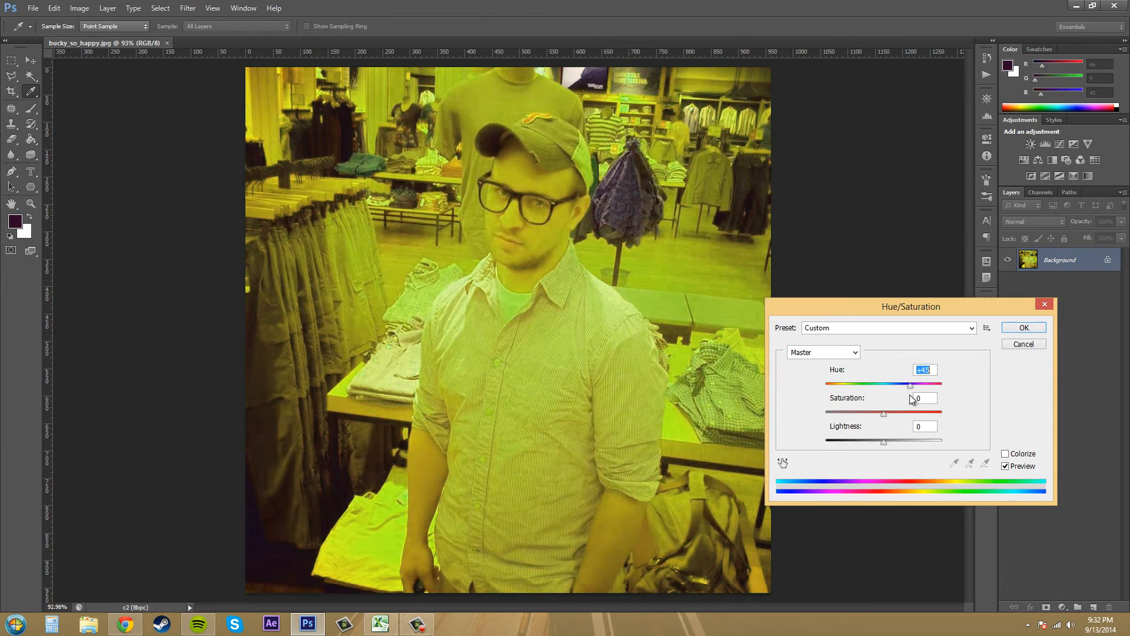
{"action": "left_click_drag", "start_coordinate": [910, 384], "coordinate": [895, 383]}
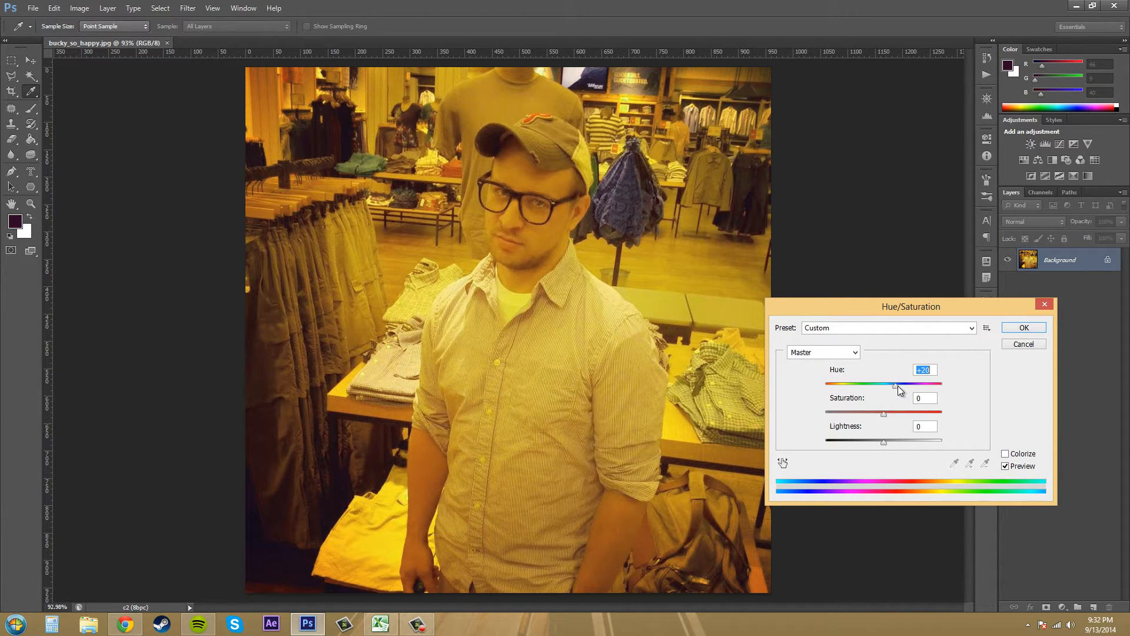
{"action": "left_click_drag", "start_coordinate": [894, 385], "coordinate": [888, 385]}
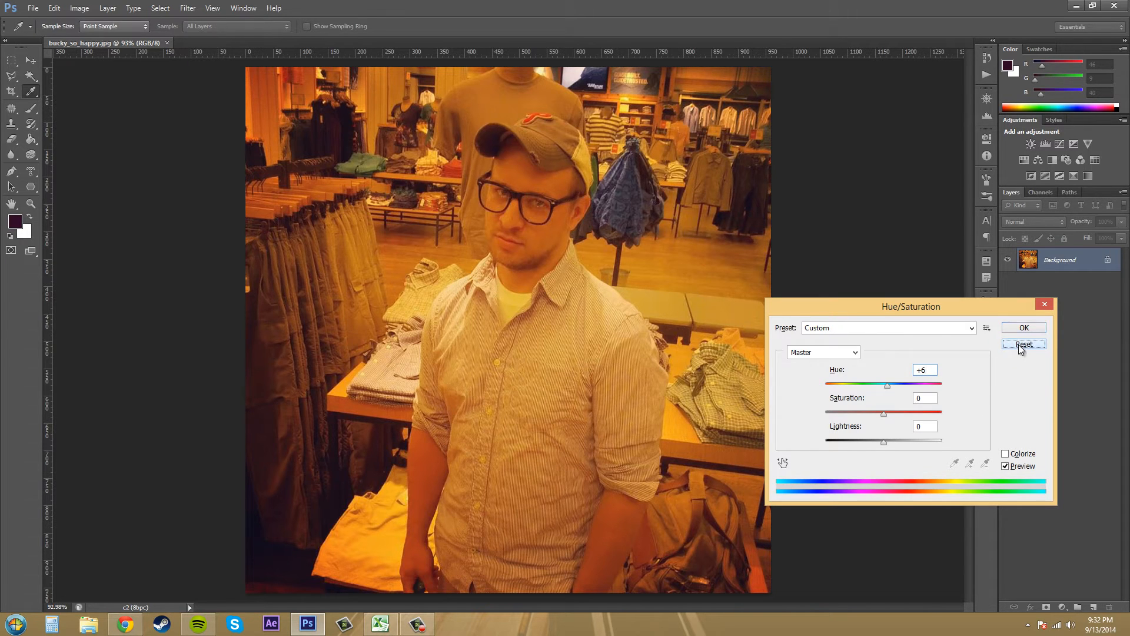
{"action": "left_click", "coordinate": [1024, 344]}
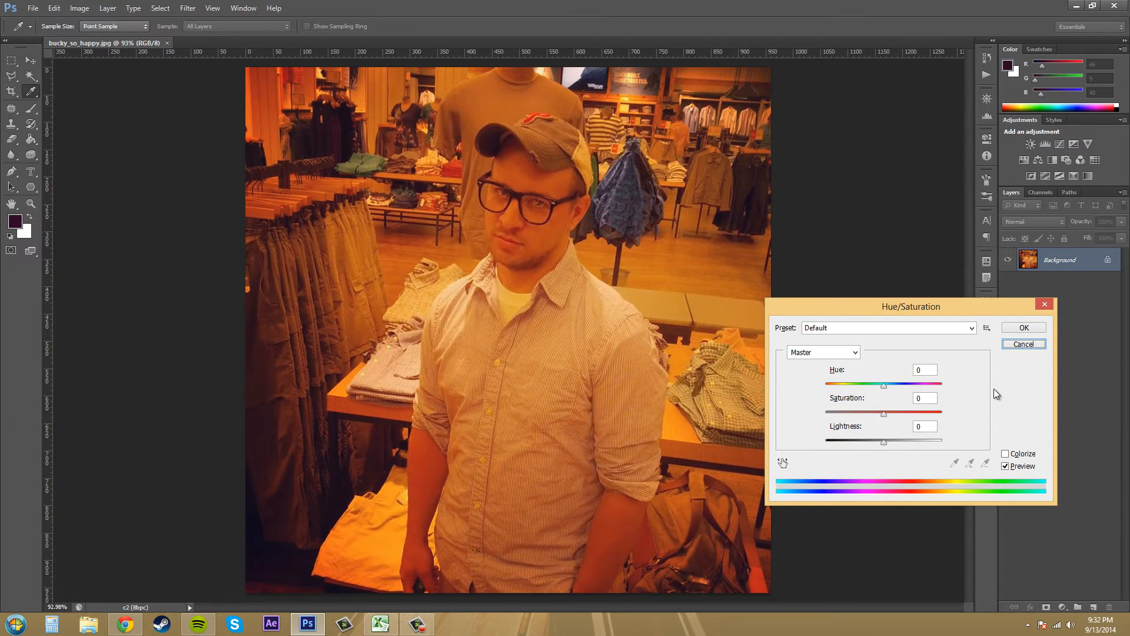
{"action": "mouse_move", "coordinate": [1045, 344]}
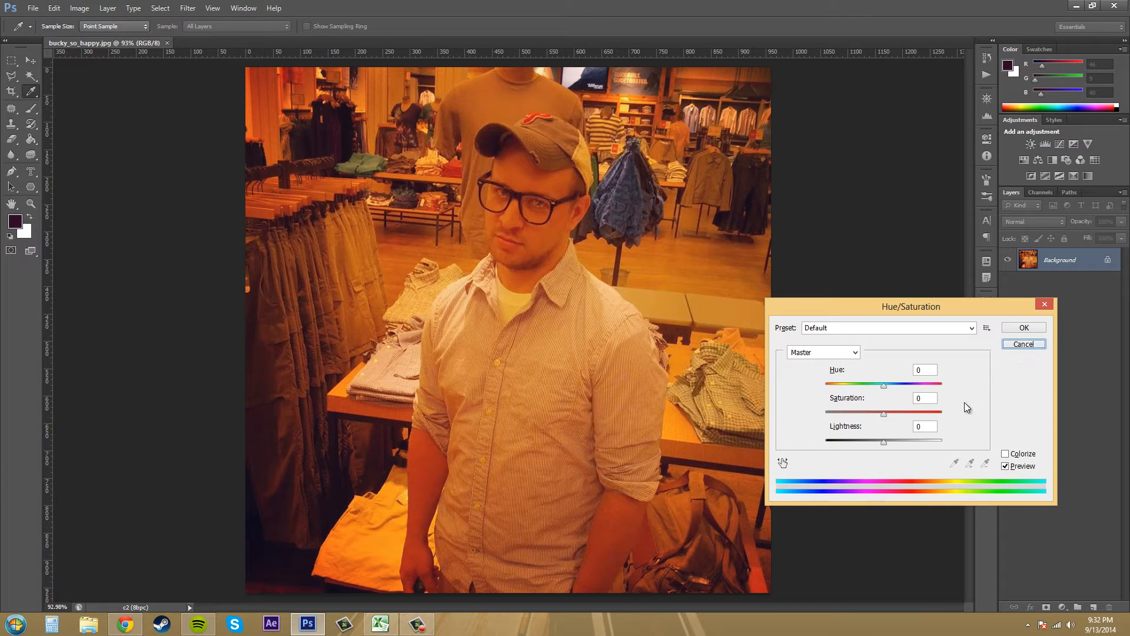
{"action": "mouse_move", "coordinate": [882, 416]}
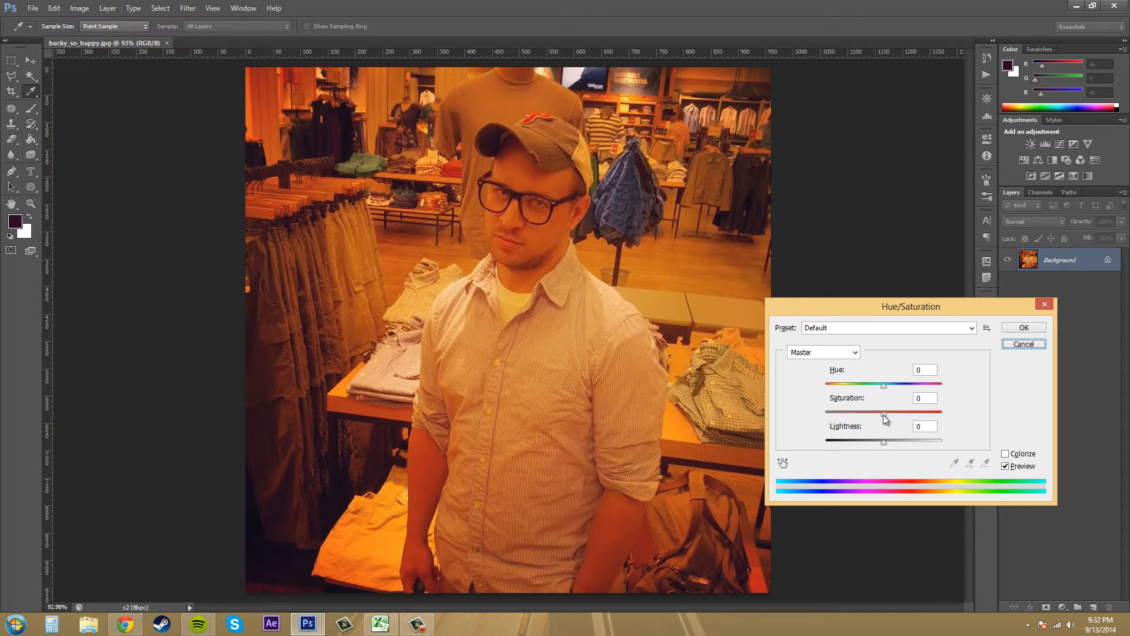
{"action": "left_click_drag", "start_coordinate": [883, 412], "coordinate": [826, 412]}
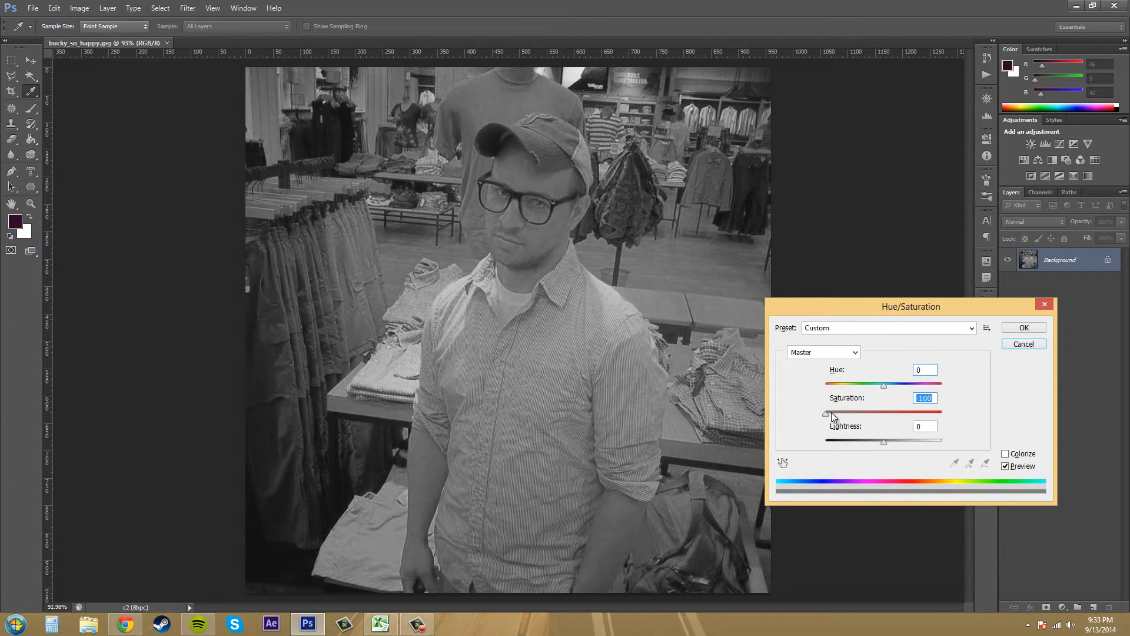
{"action": "left_click_drag", "start_coordinate": [826, 413], "coordinate": [910, 413]}
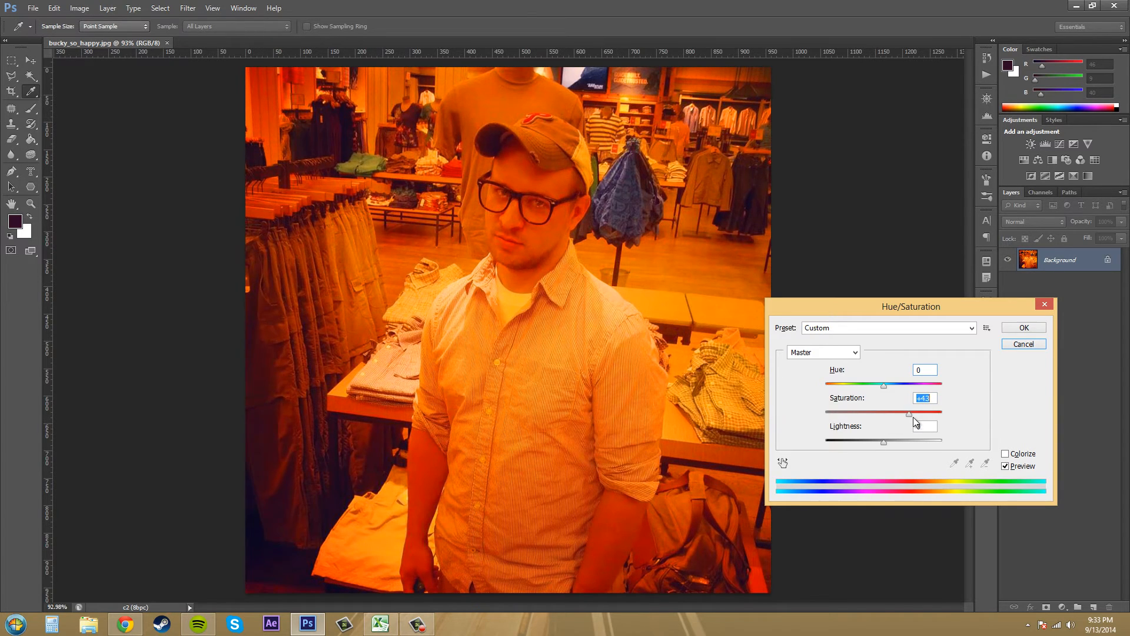
{"action": "left_click_drag", "start_coordinate": [910, 412], "coordinate": [906, 412]}
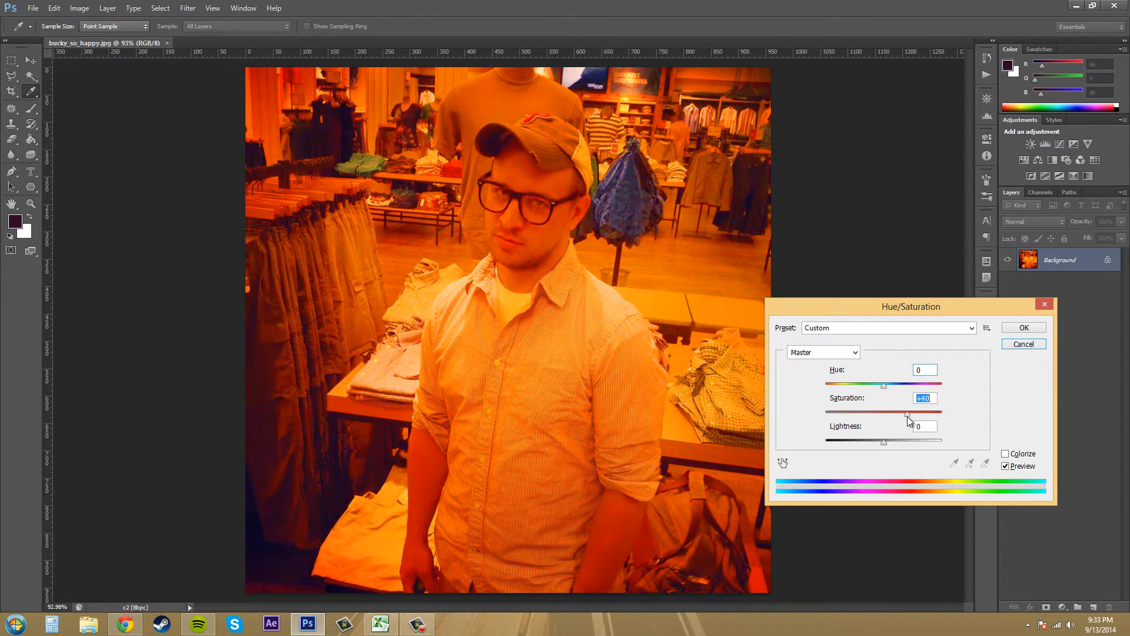
{"action": "left_click_drag", "start_coordinate": [884, 413], "coordinate": [911, 413]}
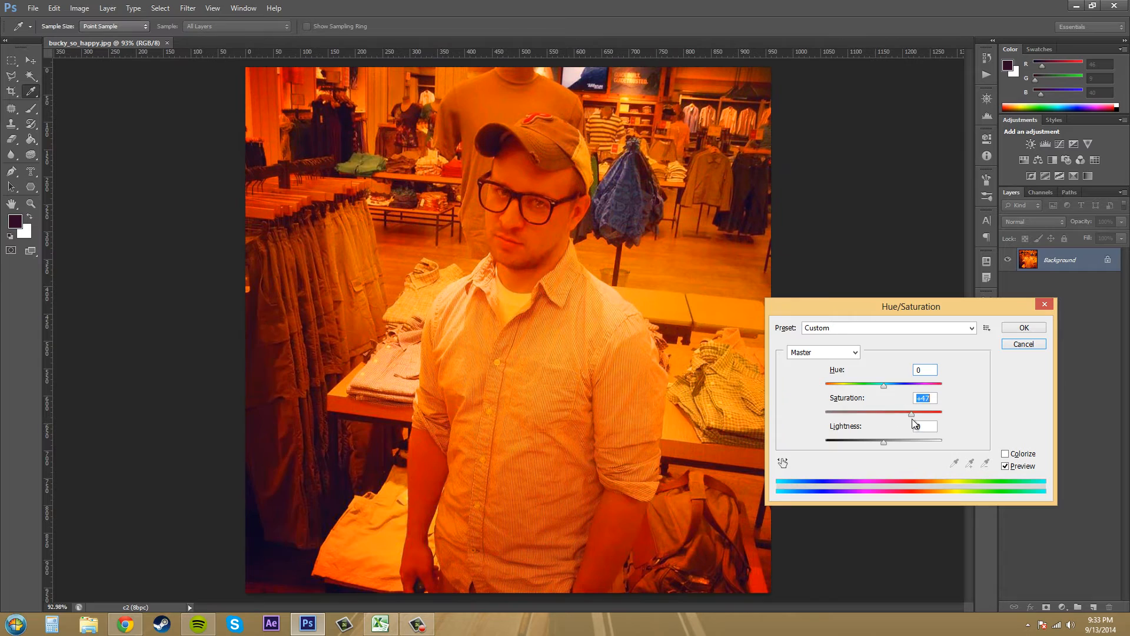
{"action": "left_click_drag", "start_coordinate": [910, 412], "coordinate": [825, 412]}
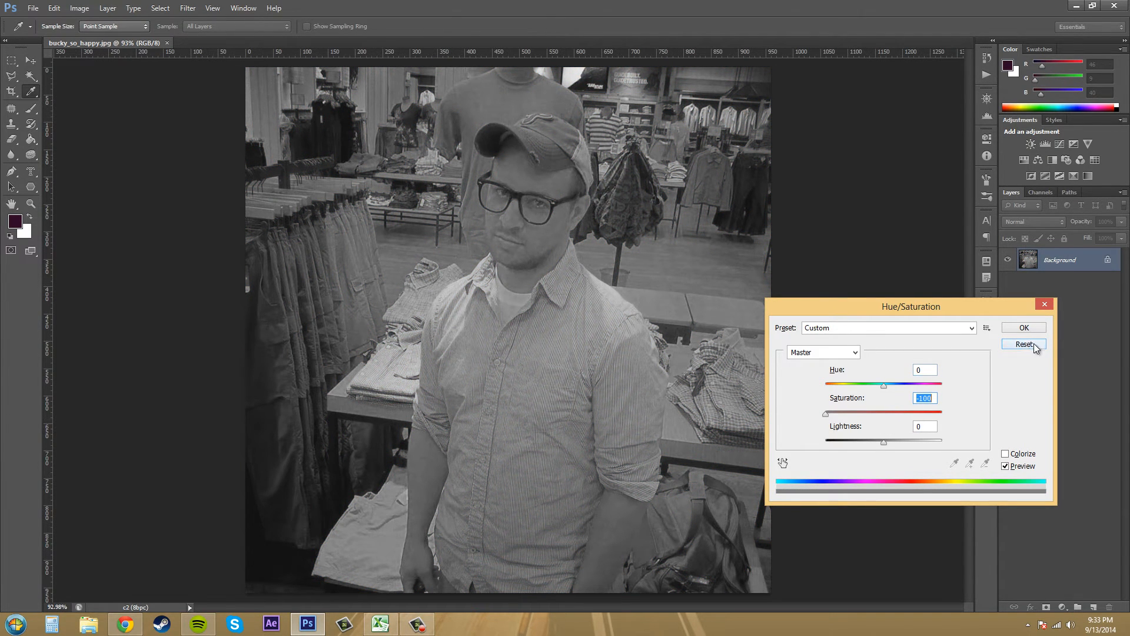
{"action": "left_click", "coordinate": [1024, 344]}
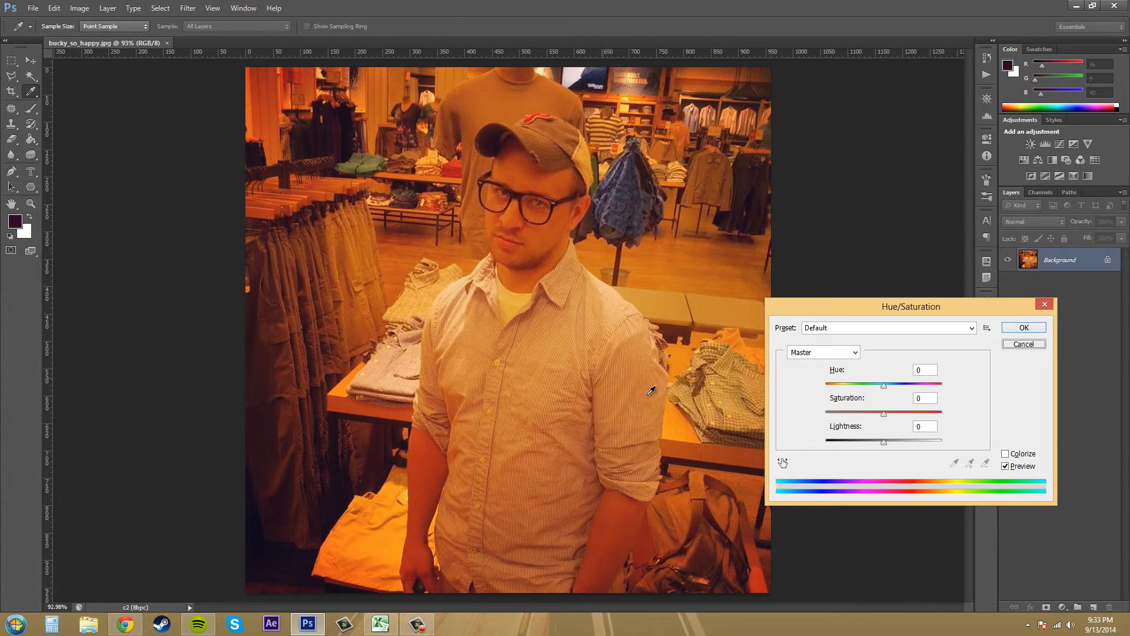
{"action": "left_click_drag", "start_coordinate": [884, 413], "coordinate": [893, 413]}
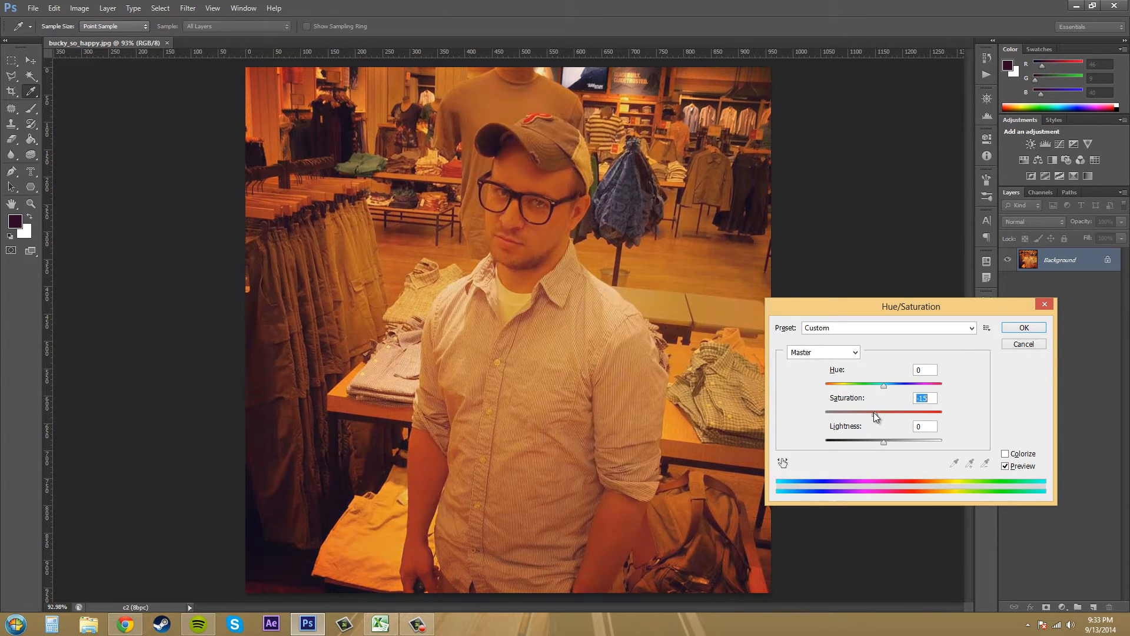
{"action": "left_click_drag", "start_coordinate": [884, 412], "coordinate": [870, 412]}
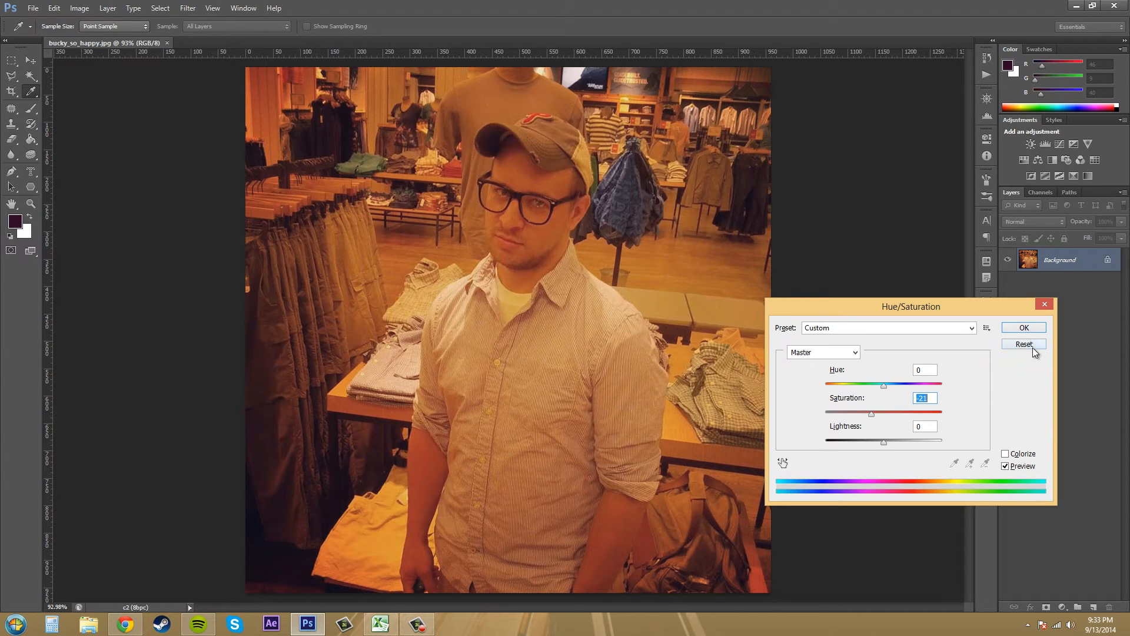
{"action": "left_click", "coordinate": [1024, 344]}
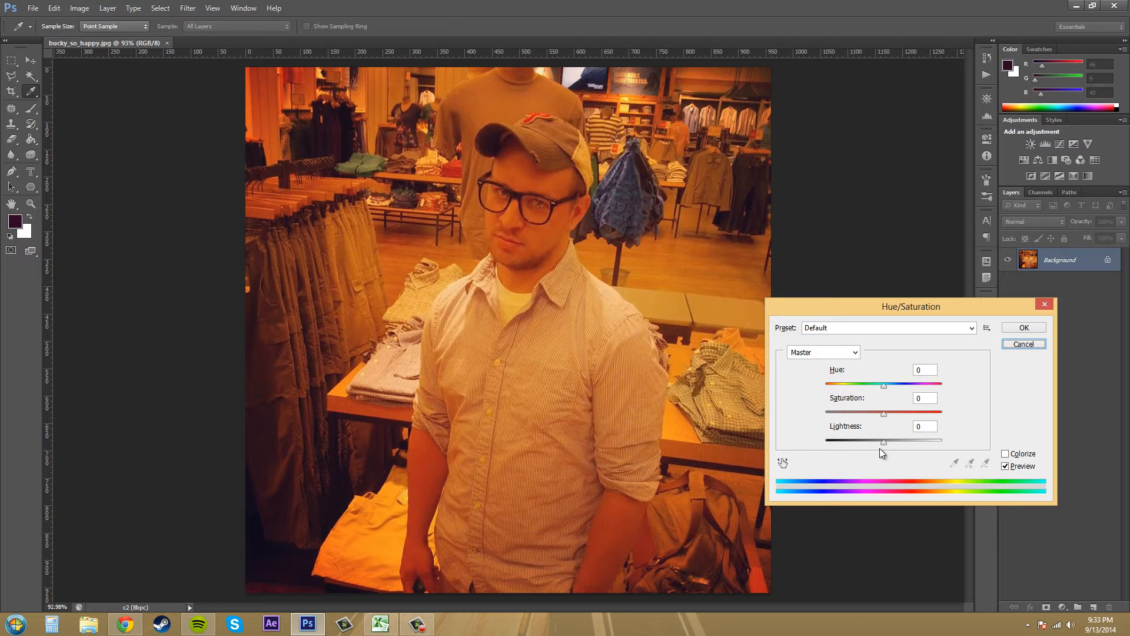
{"action": "mouse_move", "coordinate": [911, 436]}
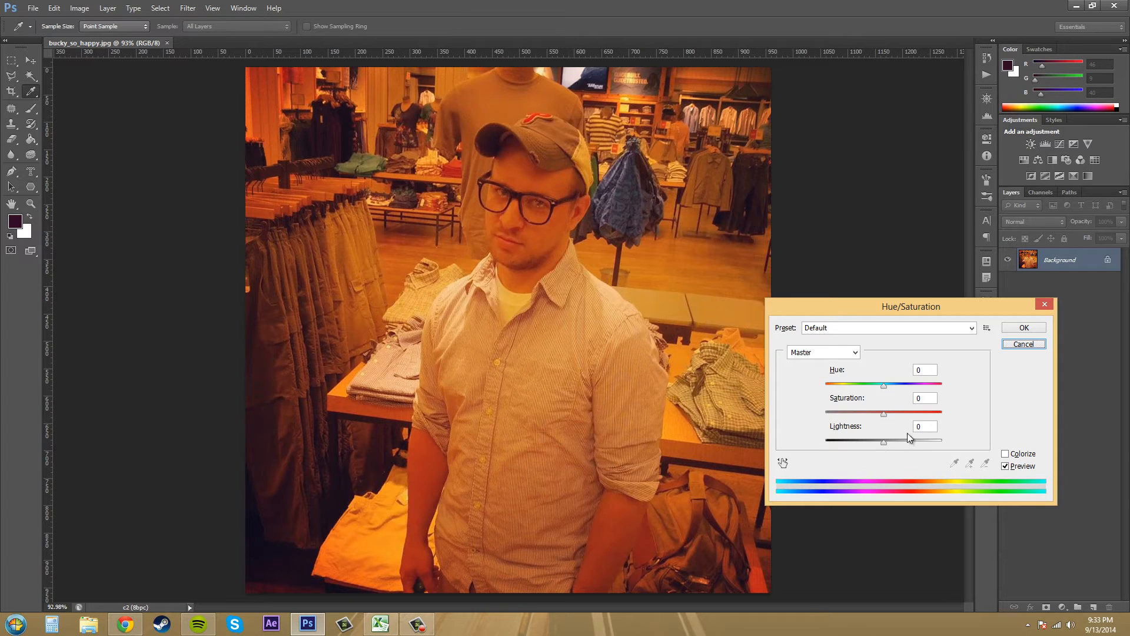
{"action": "mouse_move", "coordinate": [881, 450]}
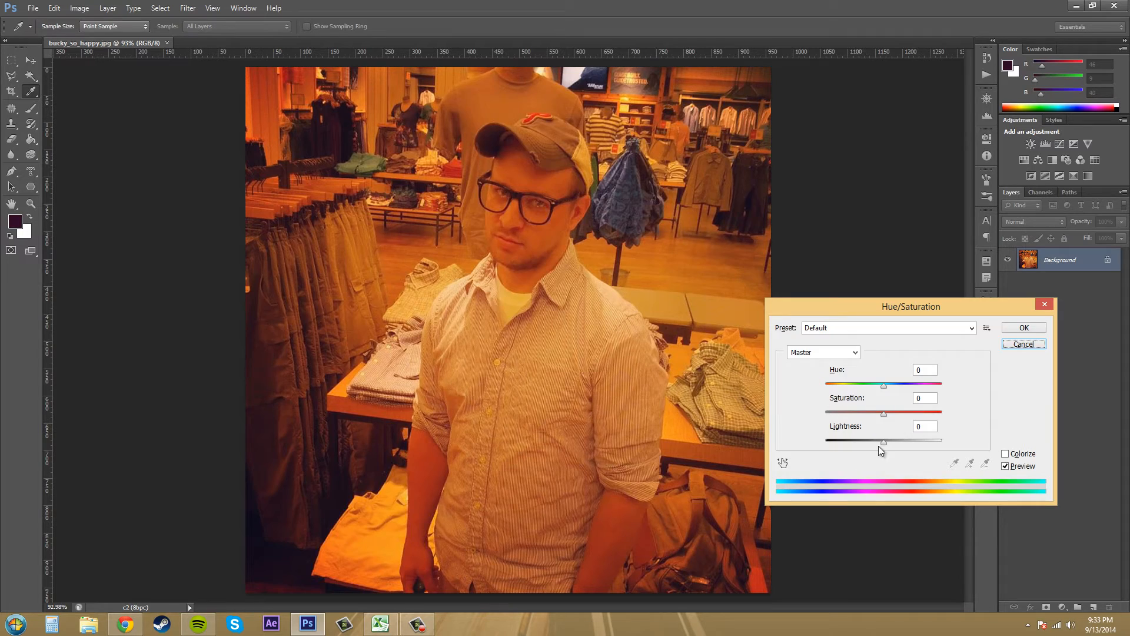
{"action": "left_click_drag", "start_coordinate": [884, 440], "coordinate": [920, 440]}
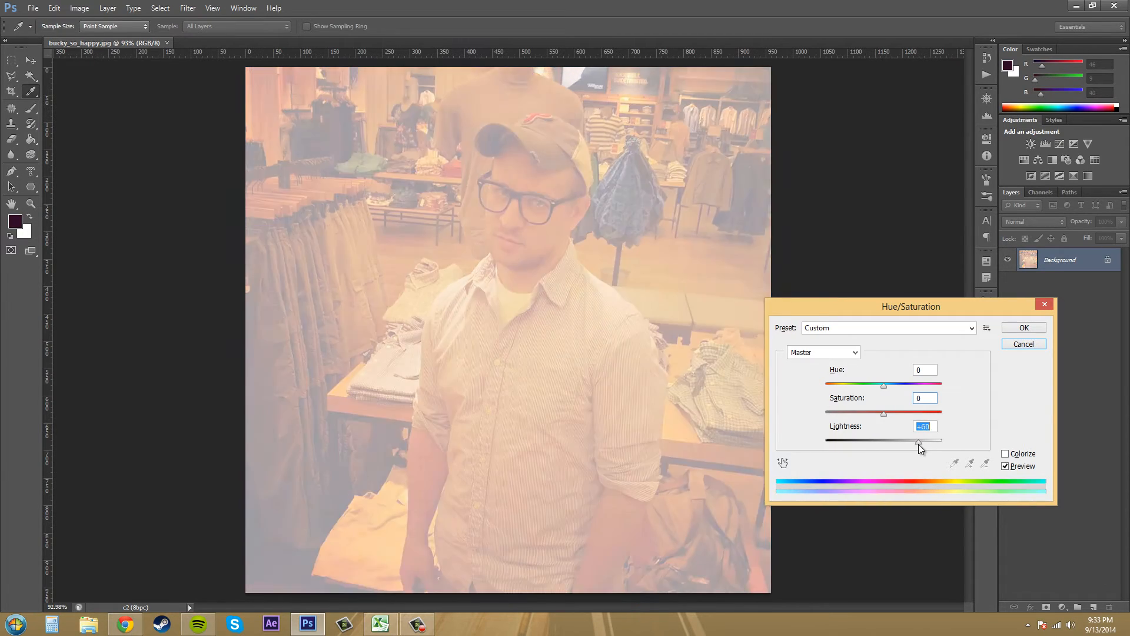
{"action": "left_click_drag", "start_coordinate": [919, 440], "coordinate": [941, 440]}
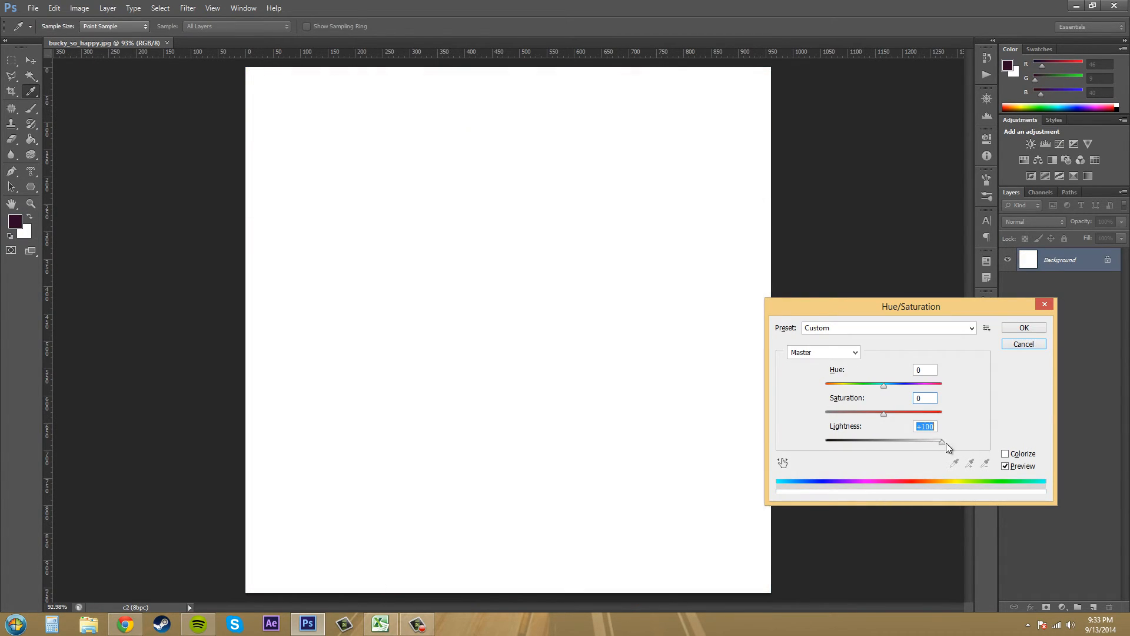
{"action": "left_click_drag", "start_coordinate": [941, 440], "coordinate": [832, 440]}
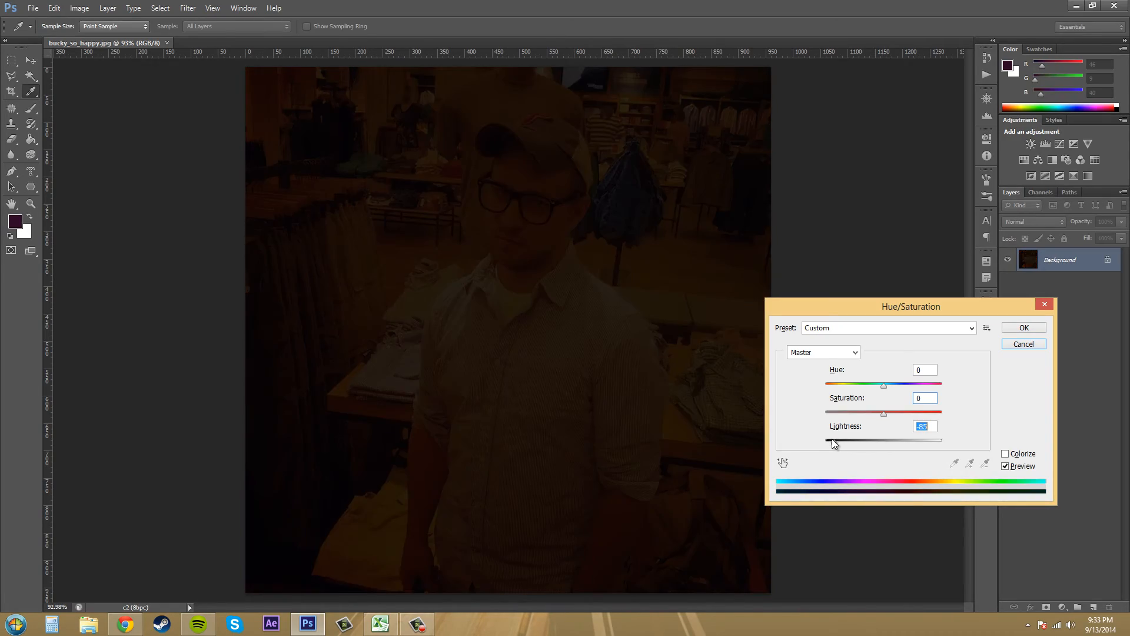
{"action": "left_click_drag", "start_coordinate": [834, 439], "coordinate": [865, 439]}
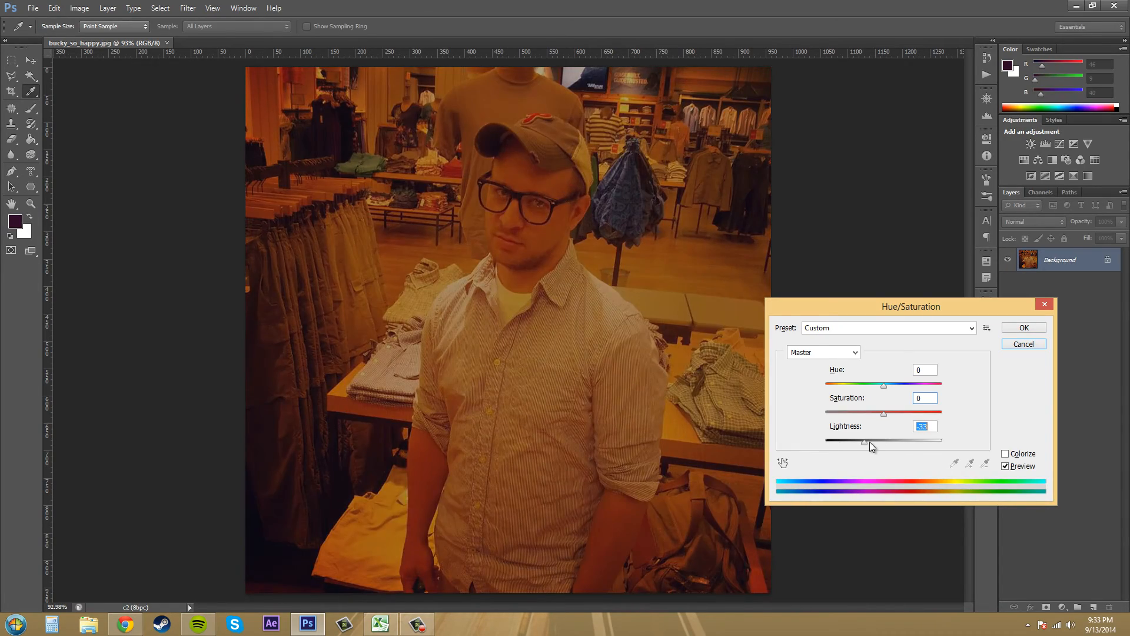
{"action": "left_click_drag", "start_coordinate": [865, 439], "coordinate": [884, 439]}
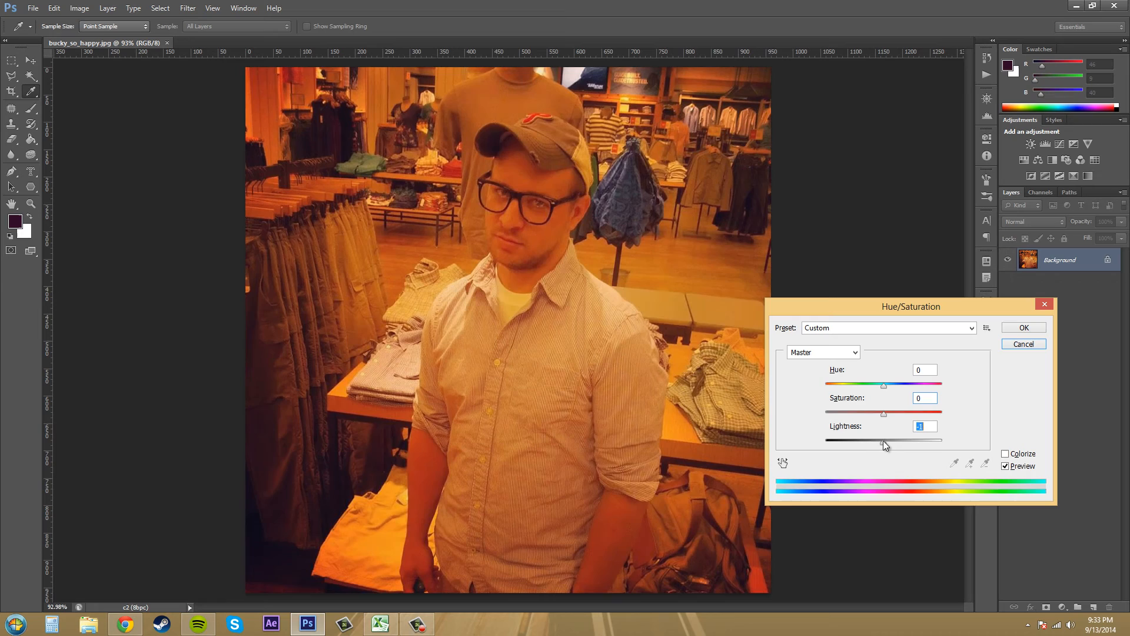
{"action": "left_click_drag", "start_coordinate": [864, 441], "coordinate": [883, 440]}
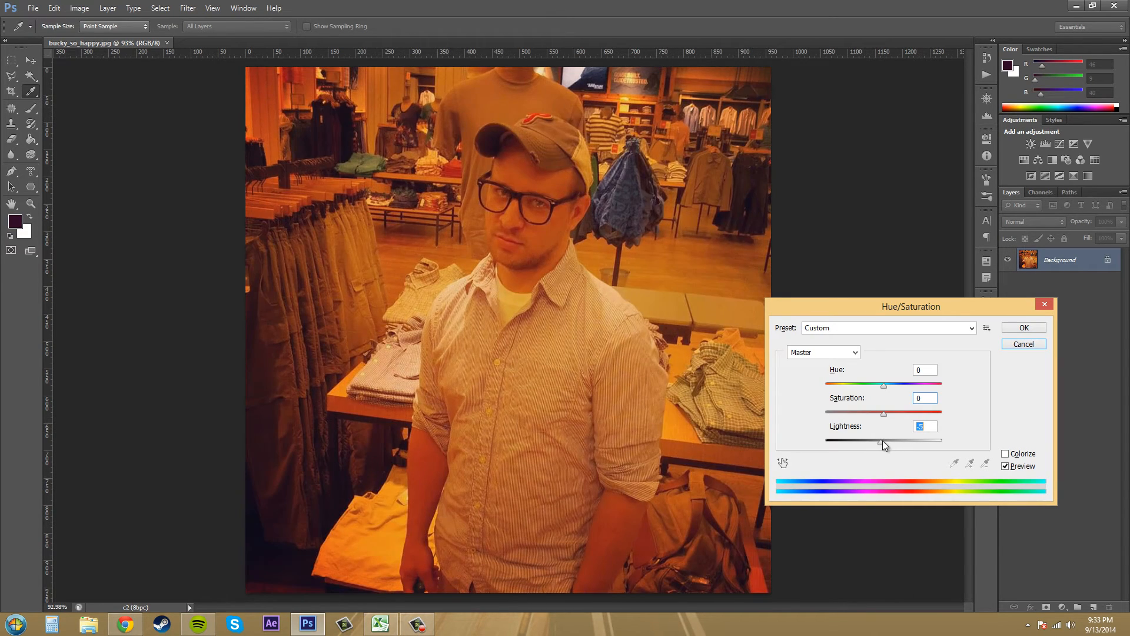
{"action": "left_click_drag", "start_coordinate": [881, 441], "coordinate": [896, 440]}
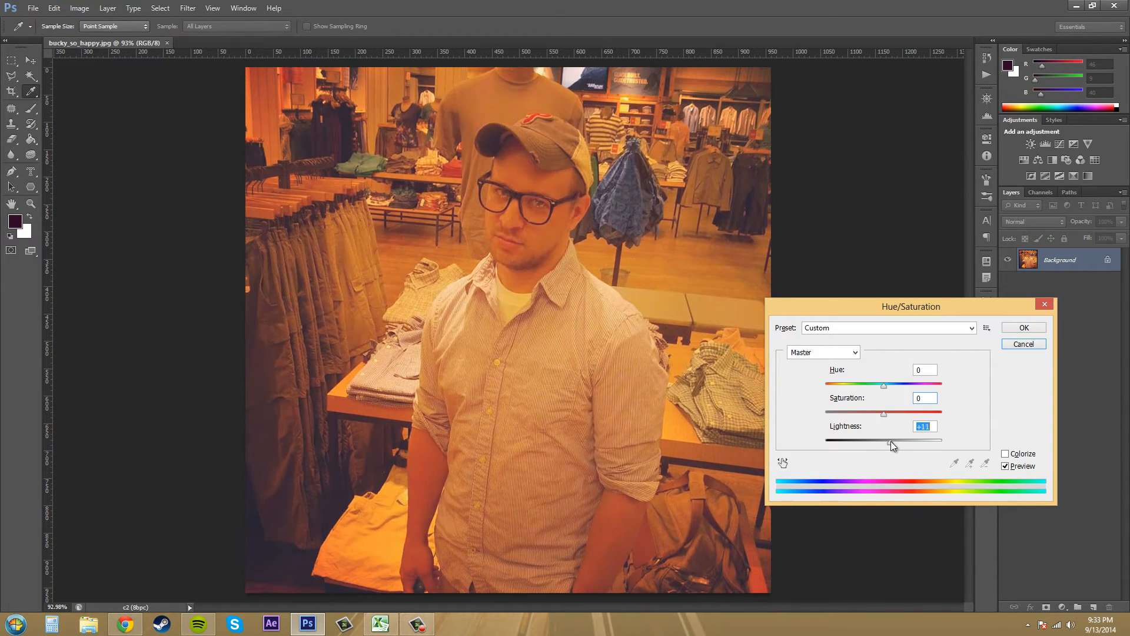
{"action": "left_click_drag", "start_coordinate": [885, 439], "coordinate": [894, 439]}
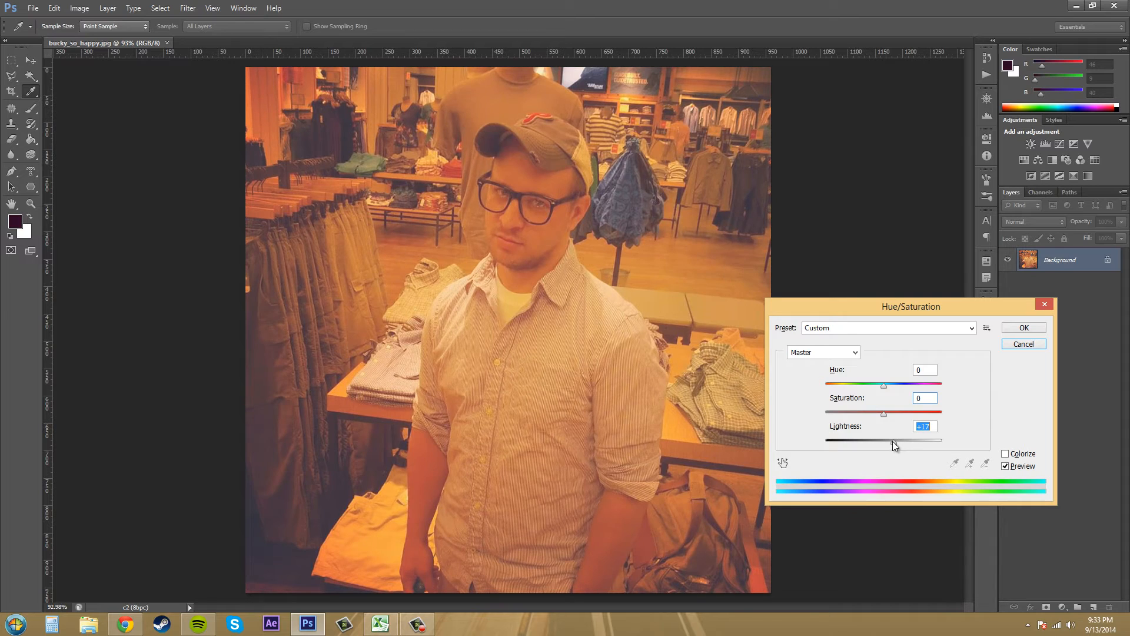
{"action": "left_click_drag", "start_coordinate": [882, 439], "coordinate": [849, 439]}
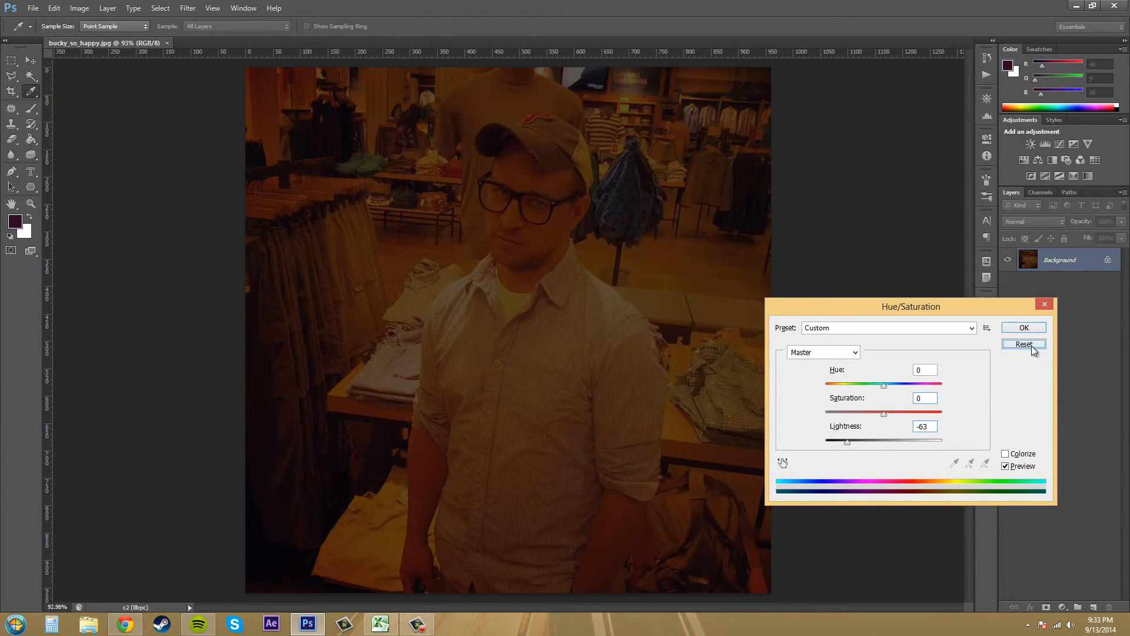
{"action": "left_click", "coordinate": [1024, 344]}
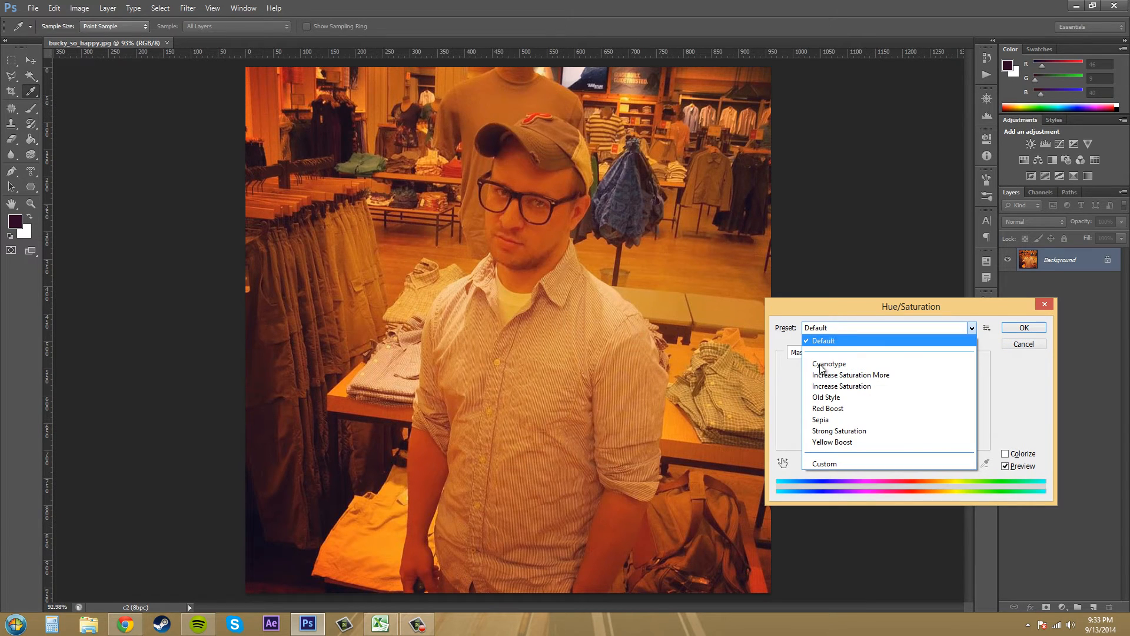
{"action": "mouse_move", "coordinate": [848, 403]}
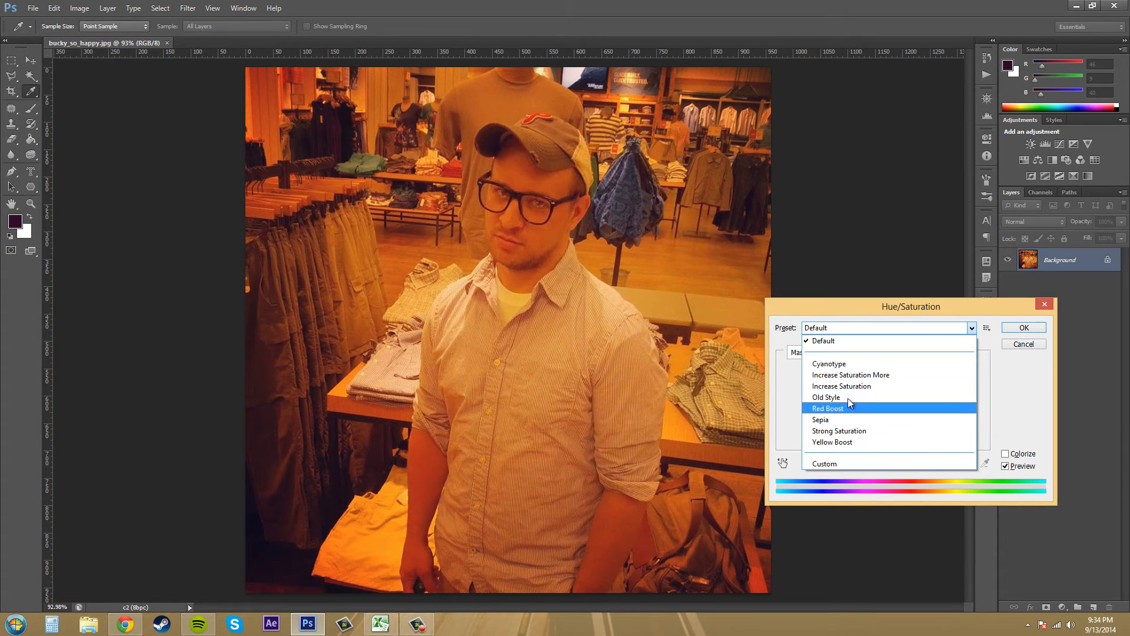
{"action": "mouse_move", "coordinate": [861, 363]}
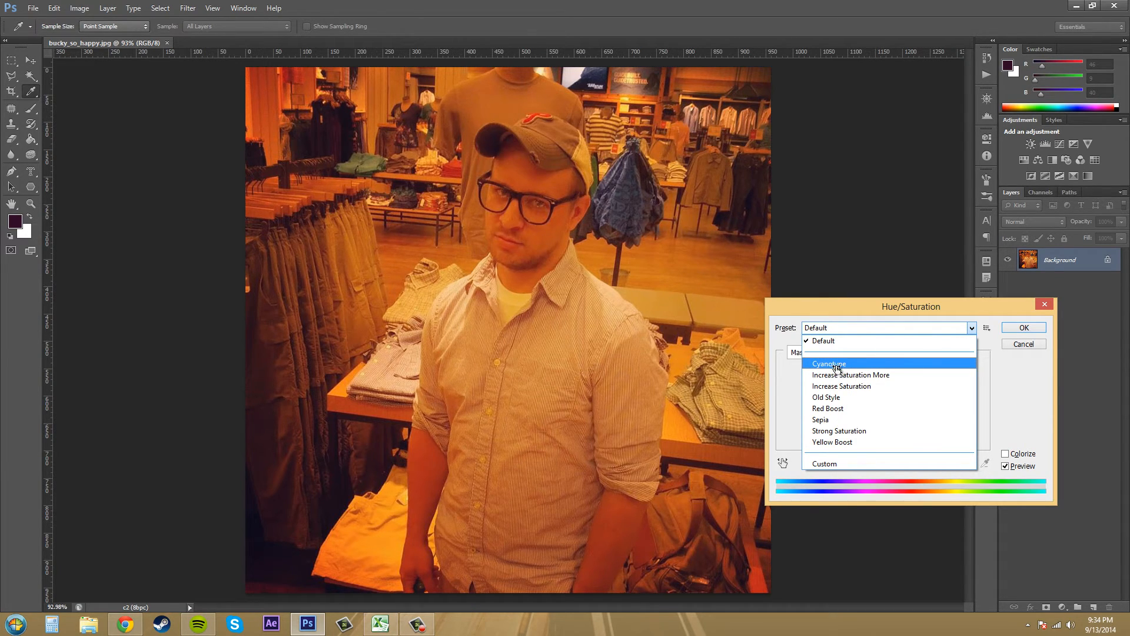
Apply the built-in Sepia preset, colorizing the photo at Hue 35 and Saturation 25.
{"action": "left_click", "coordinate": [829, 363]}
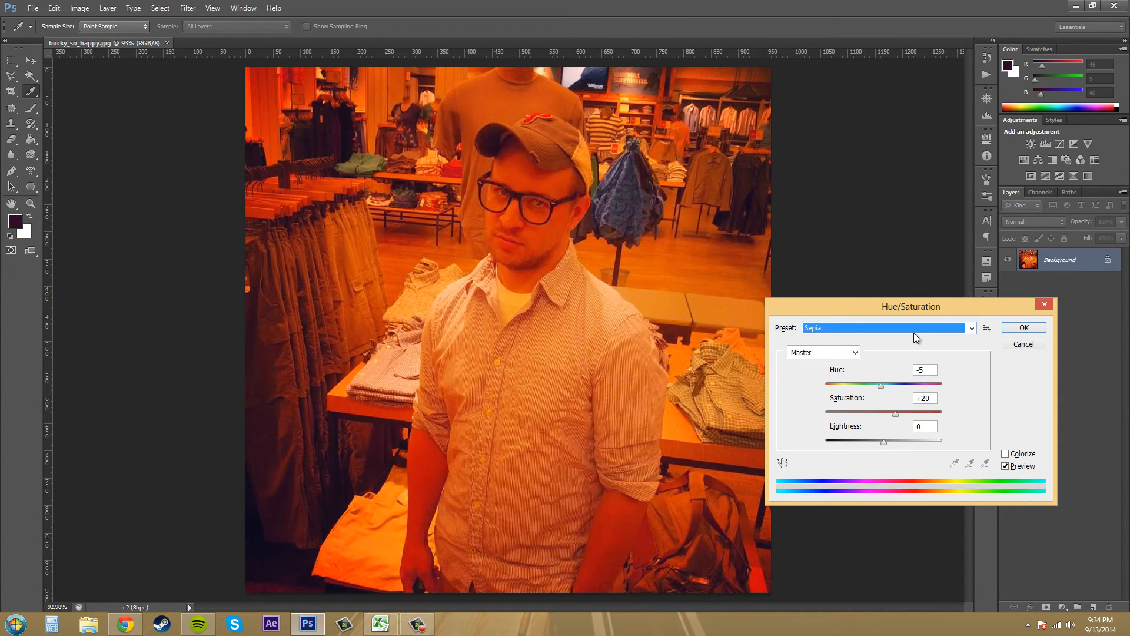
{"action": "left_click", "coordinate": [1005, 453]}
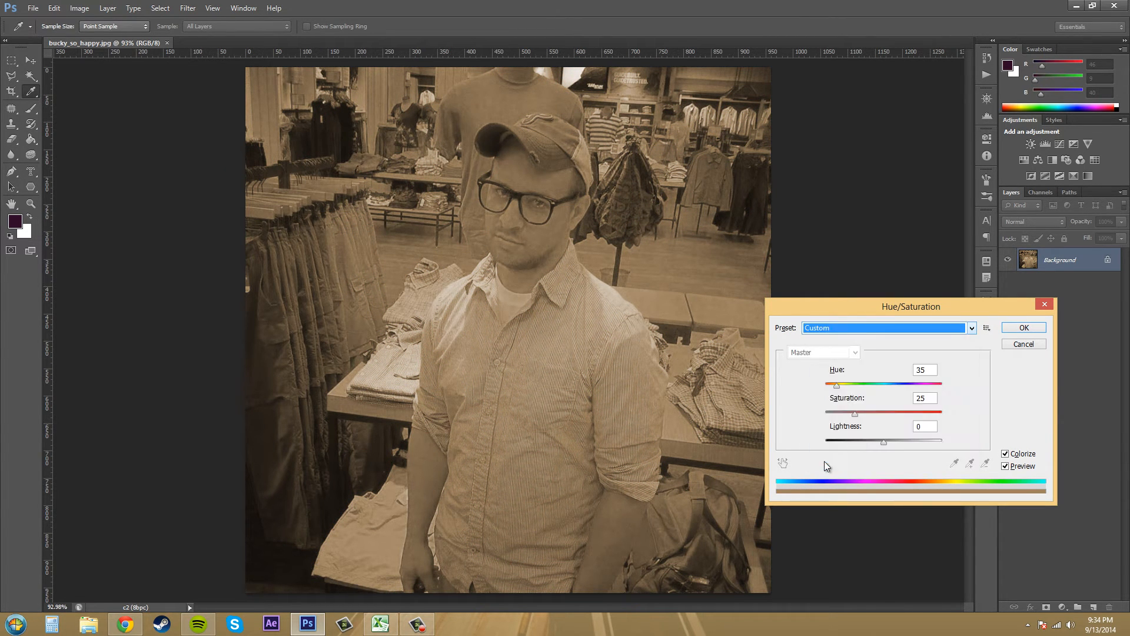
Shift the tint to saturated green and save it as a custom preset named 'thehulk'.
{"action": "left_click_drag", "start_coordinate": [837, 384], "coordinate": [862, 383]}
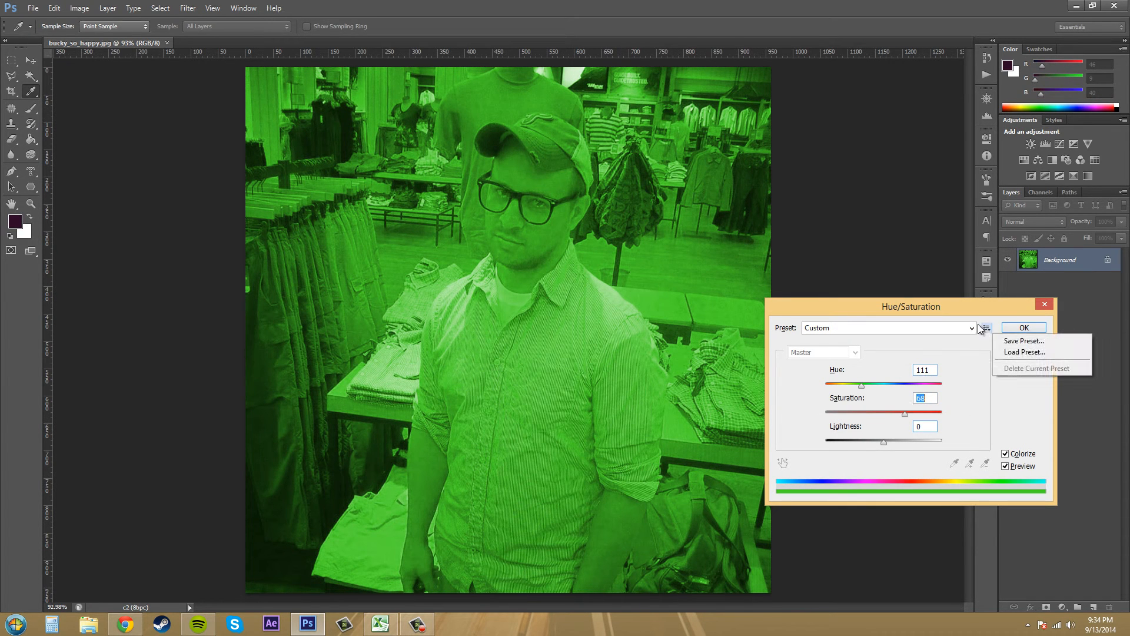
{"action": "left_click", "coordinate": [1024, 340]}
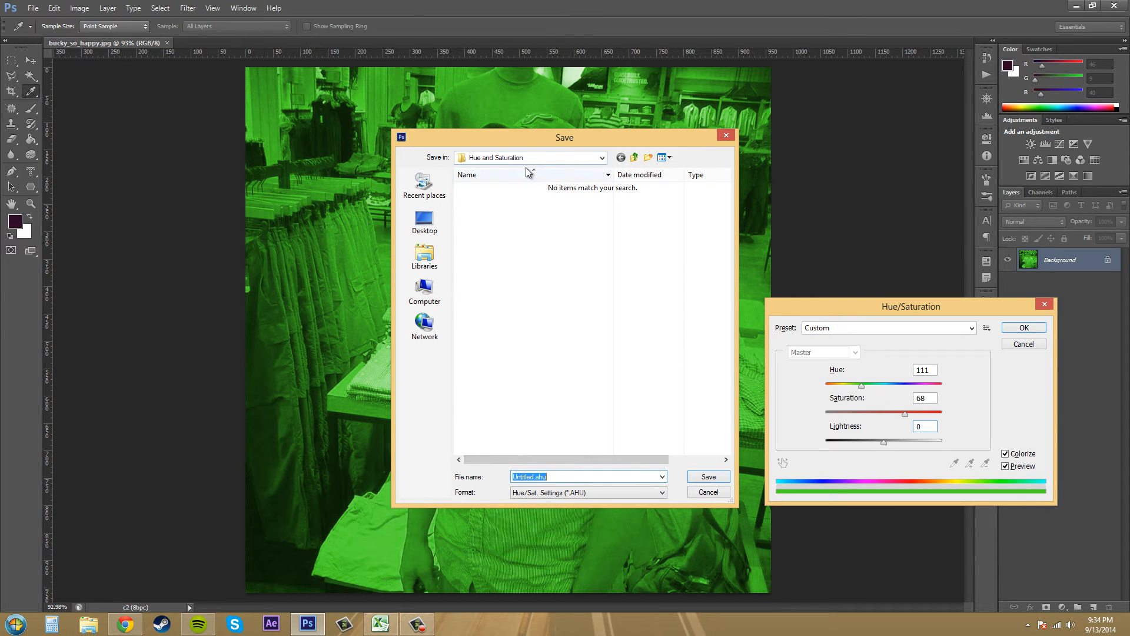
{"action": "left_click", "coordinate": [707, 492]}
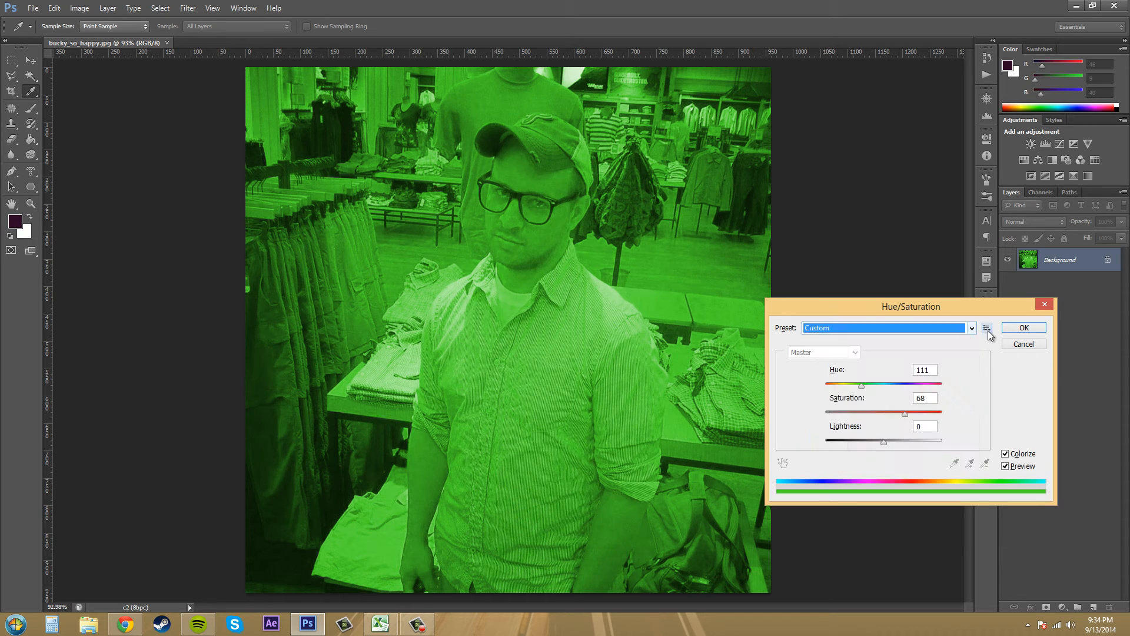
{"action": "left_click", "coordinate": [987, 327]}
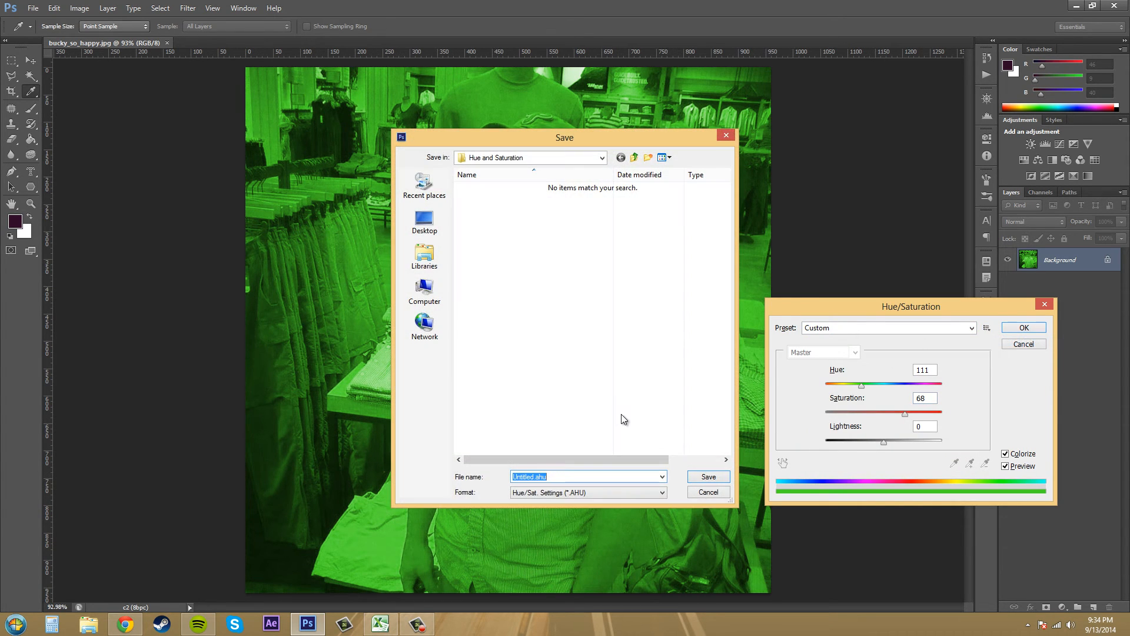
{"action": "type", "text": "thehulk"}
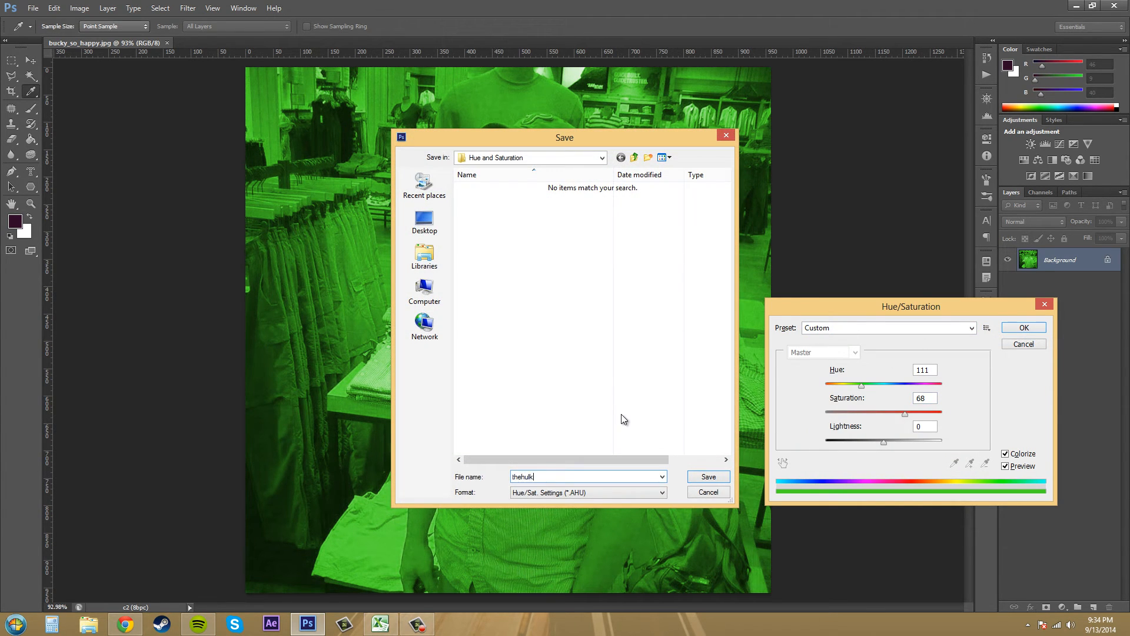
{"action": "left_click", "coordinate": [707, 475]}
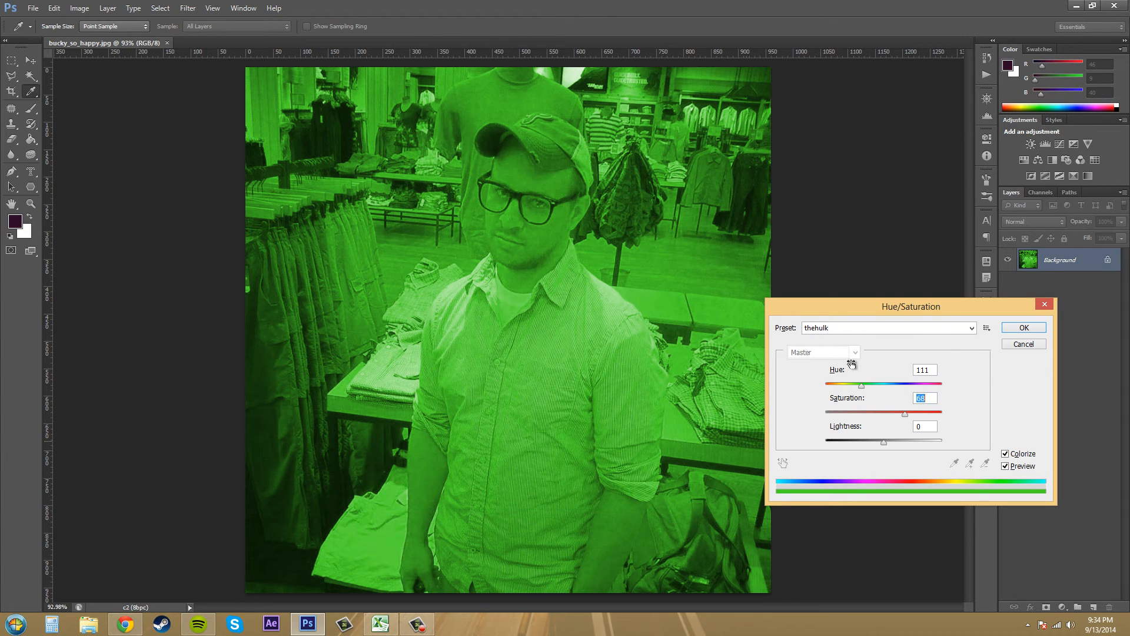
{"action": "left_click", "coordinate": [969, 328]}
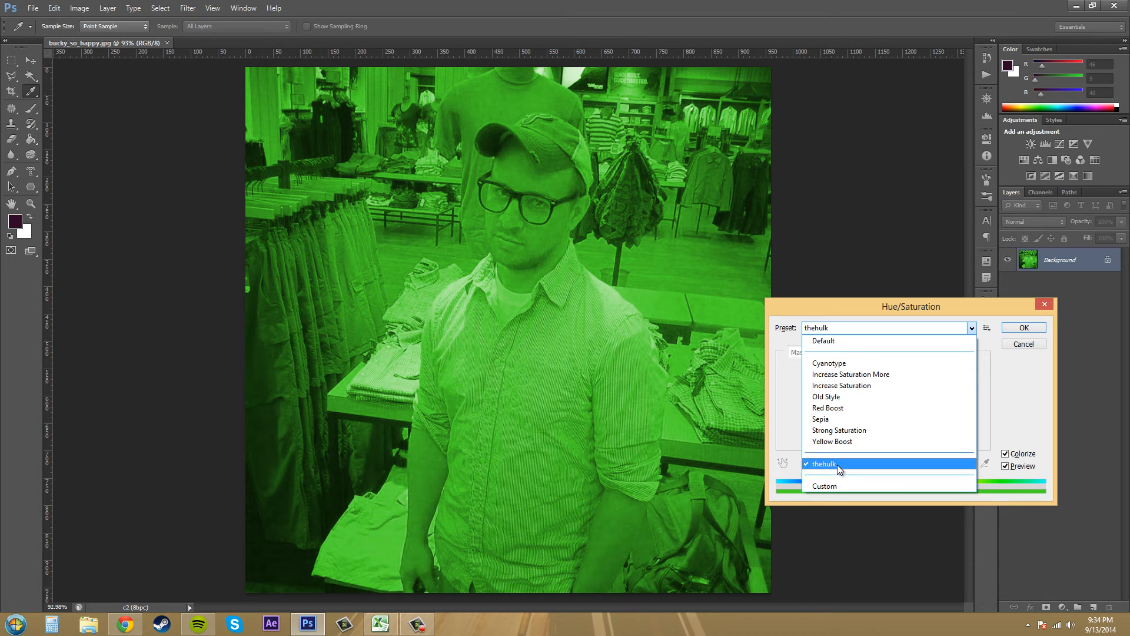
{"action": "mouse_move", "coordinate": [839, 466]}
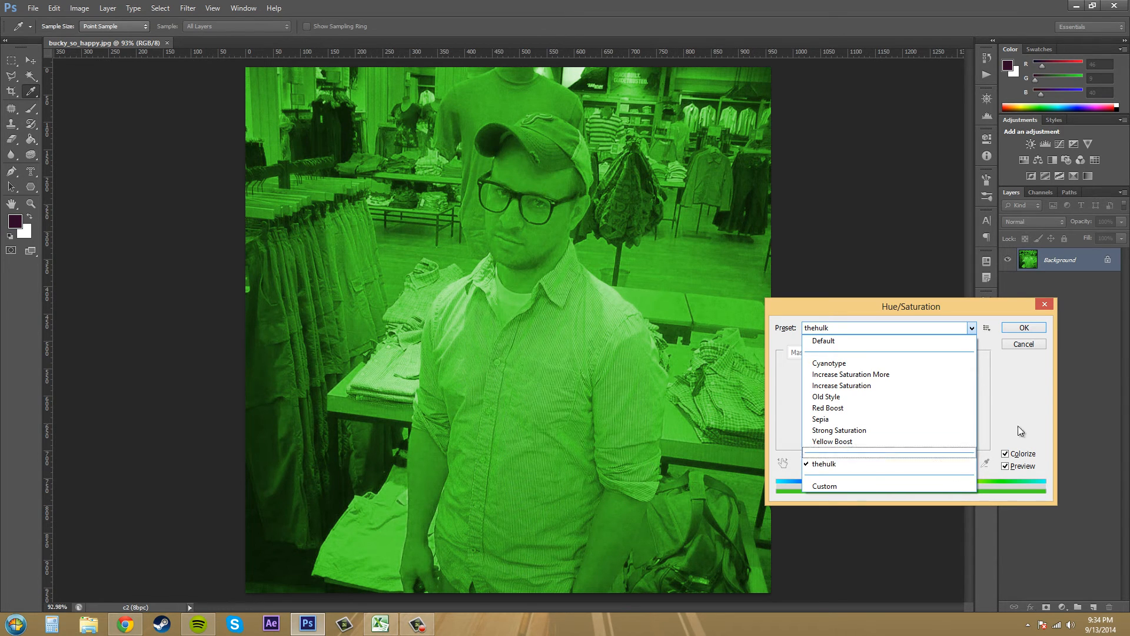
{"action": "left_click", "coordinate": [986, 327]}
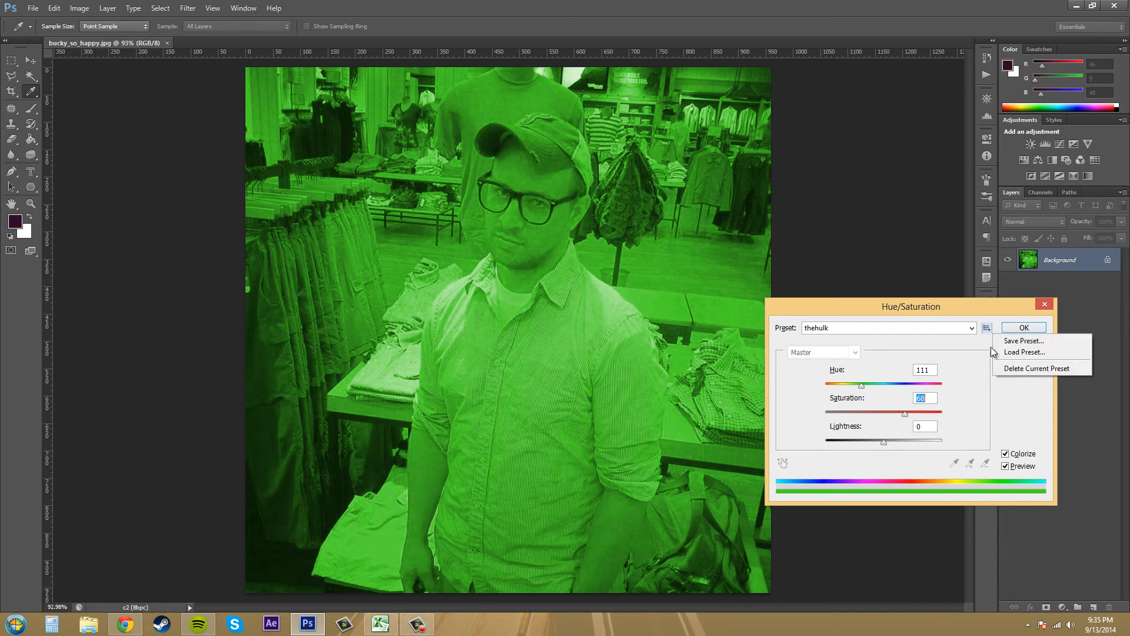
{"action": "mouse_move", "coordinate": [1024, 352]}
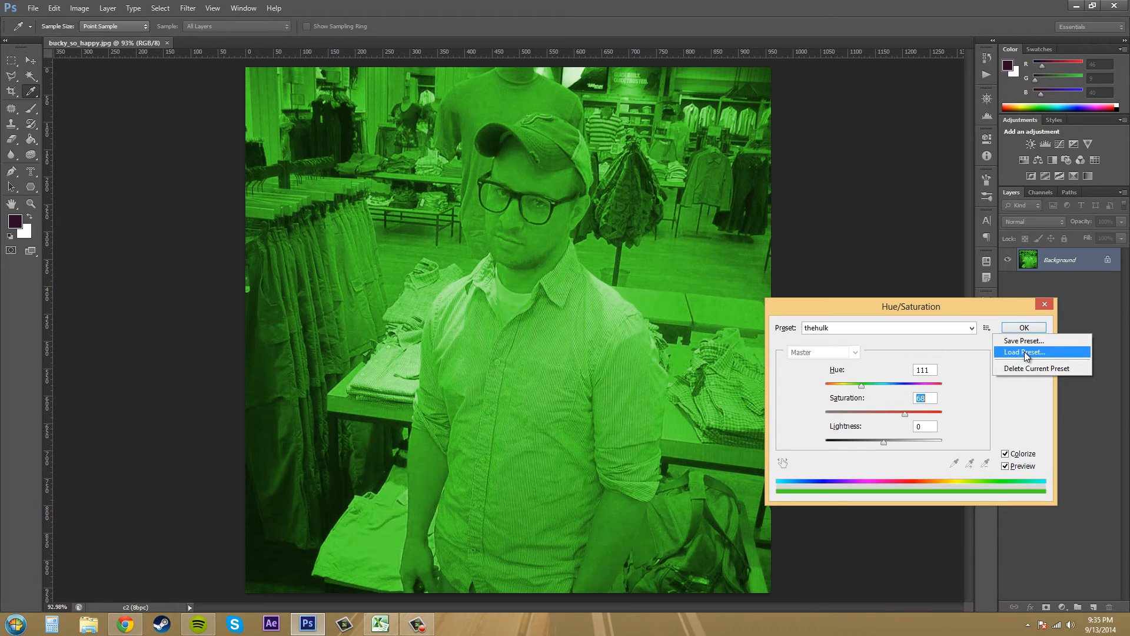
{"action": "mouse_move", "coordinate": [1033, 378]}
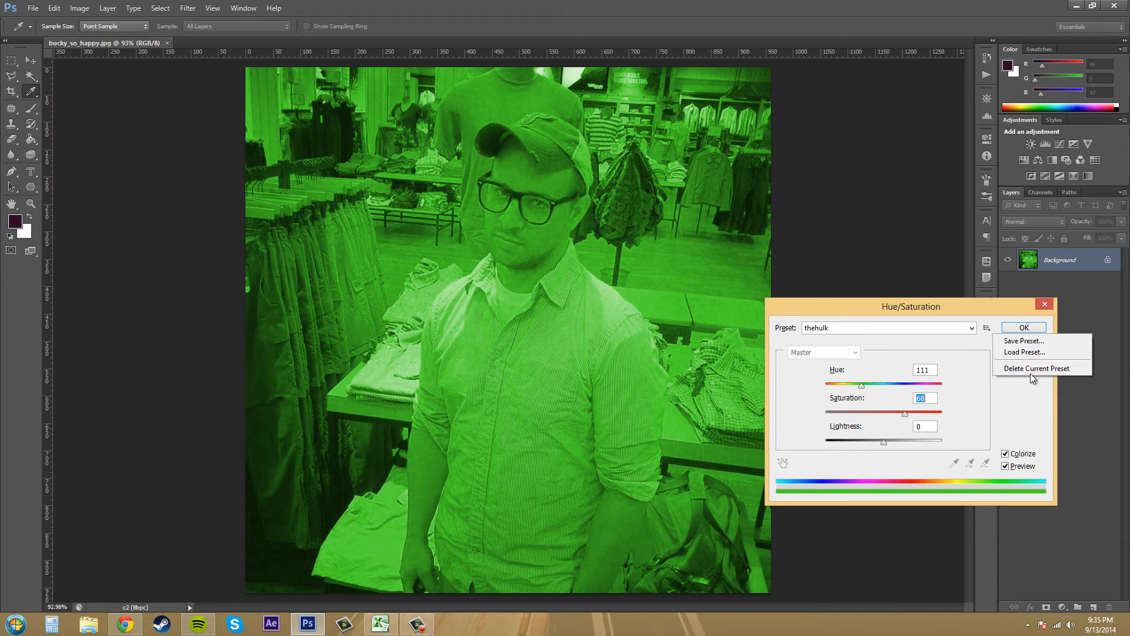
{"action": "mouse_move", "coordinate": [1036, 369]}
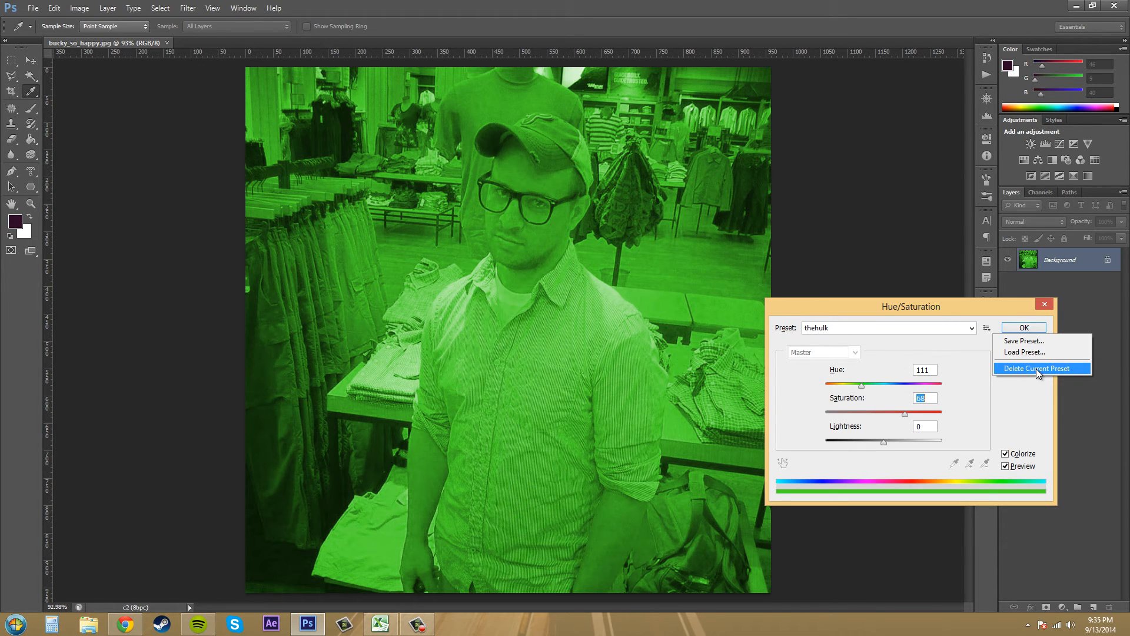
{"action": "mouse_move", "coordinate": [1028, 398]}
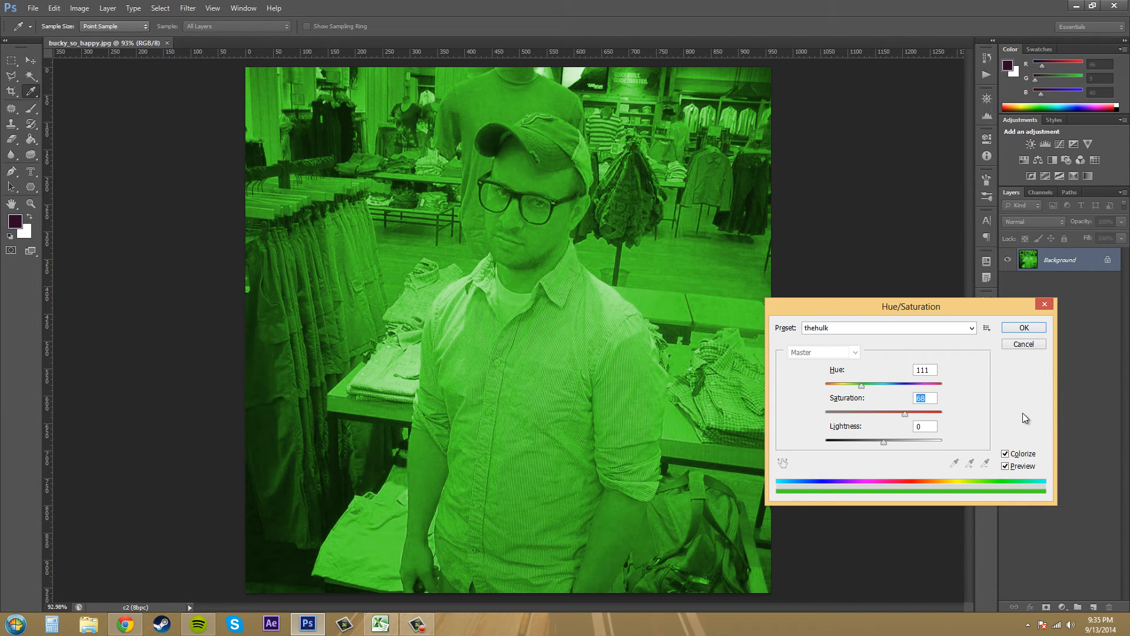
{"action": "left_click", "coordinate": [972, 328]}
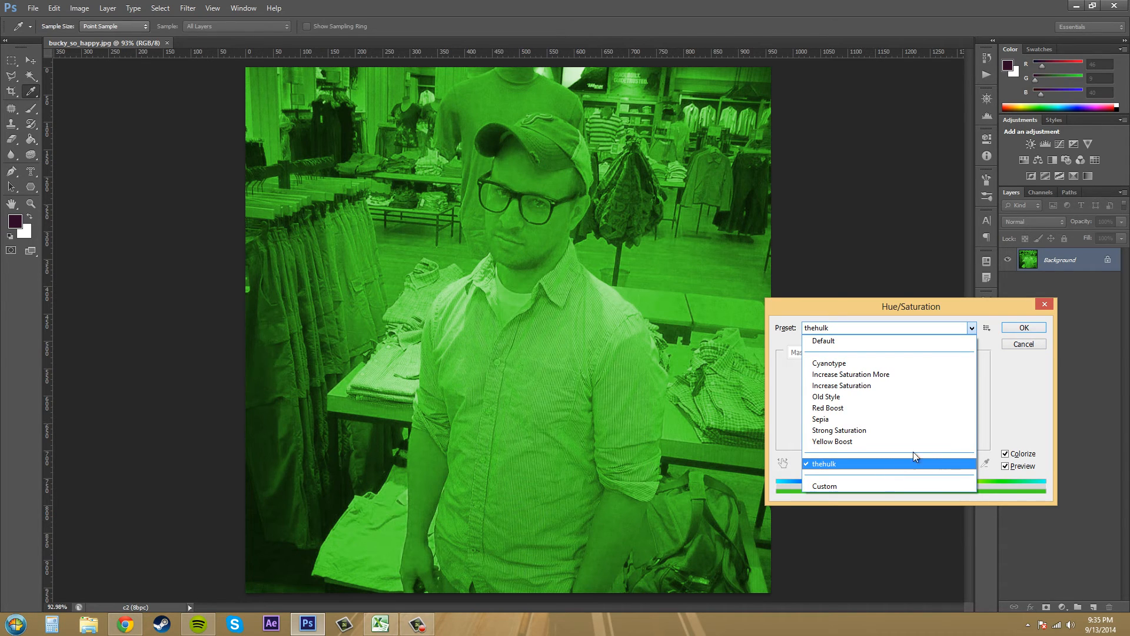
{"action": "left_click", "coordinate": [846, 463]}
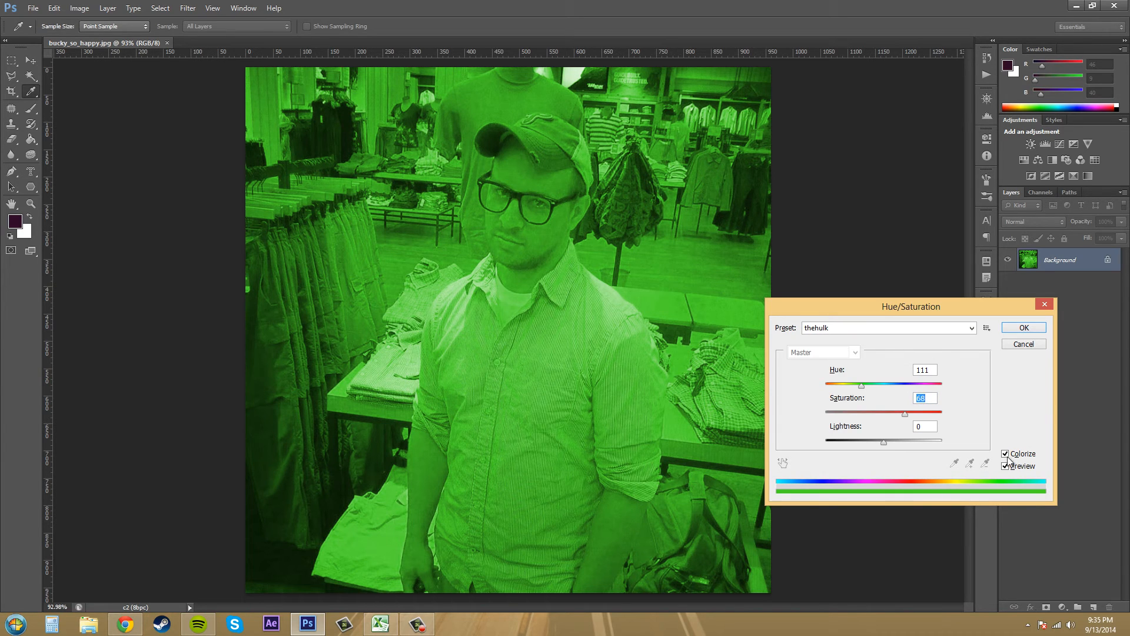
{"action": "left_click", "coordinate": [1005, 466]}
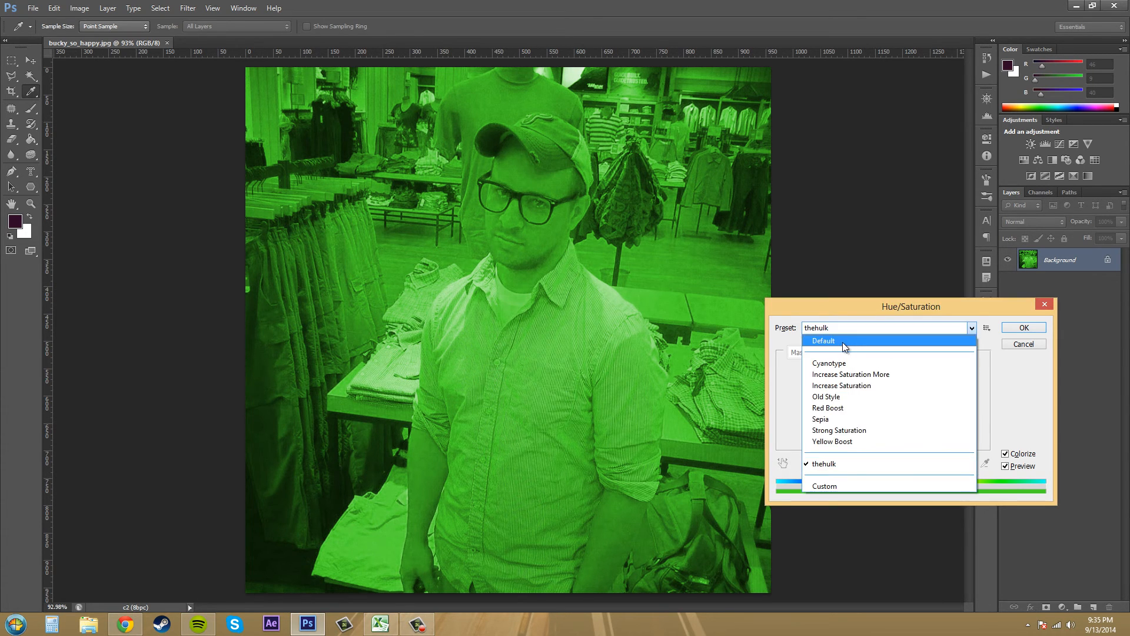
Reset to the Default preset, target the Reds range and widen its colour-range limits.
{"action": "left_click", "coordinate": [824, 340]}
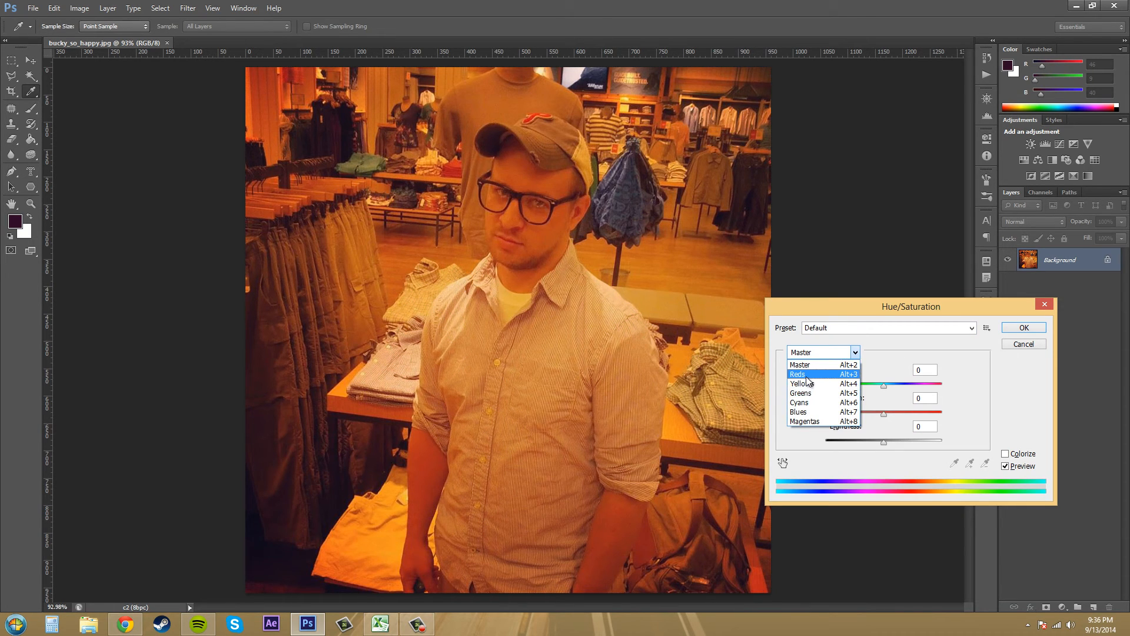
{"action": "left_click", "coordinate": [798, 375]}
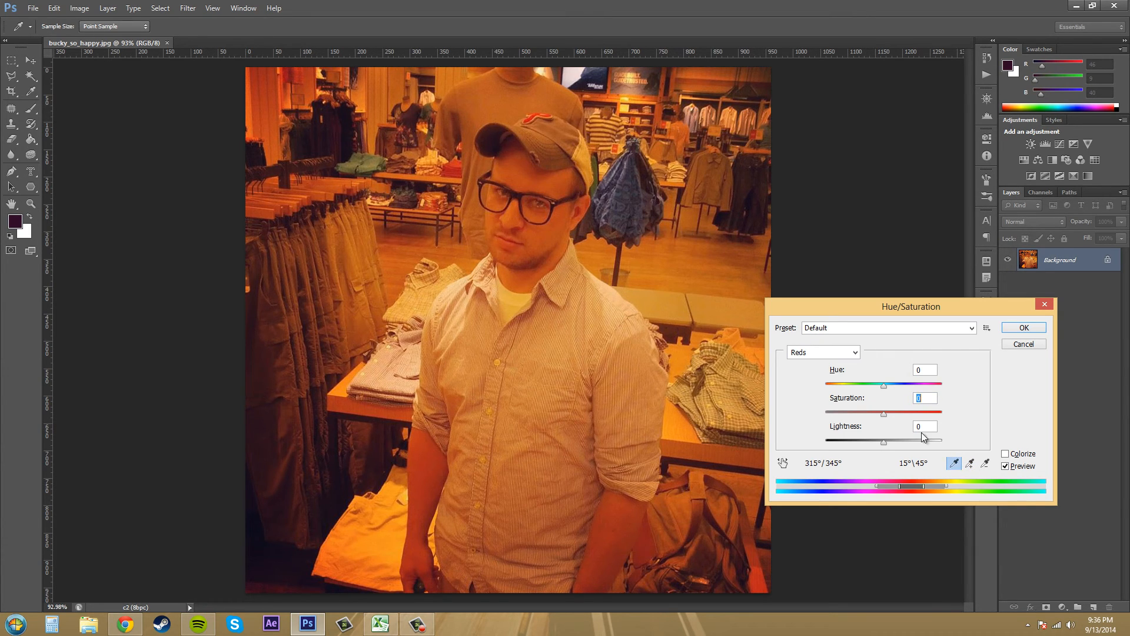
{"action": "left_click", "coordinate": [823, 352]}
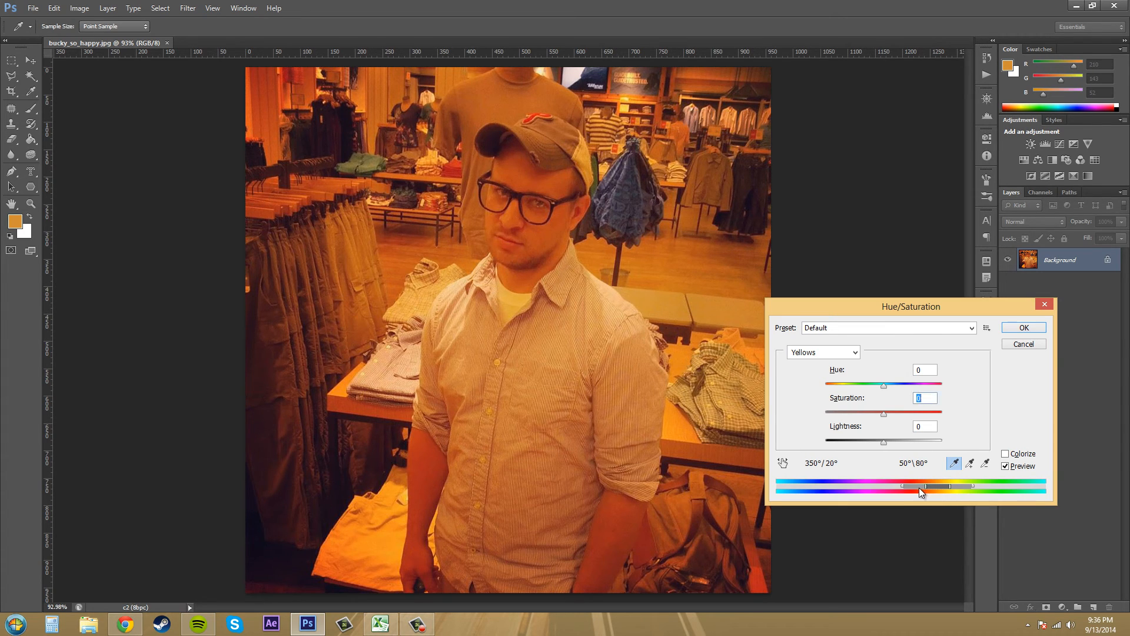
{"action": "left_click_drag", "start_coordinate": [923, 490], "coordinate": [897, 490]}
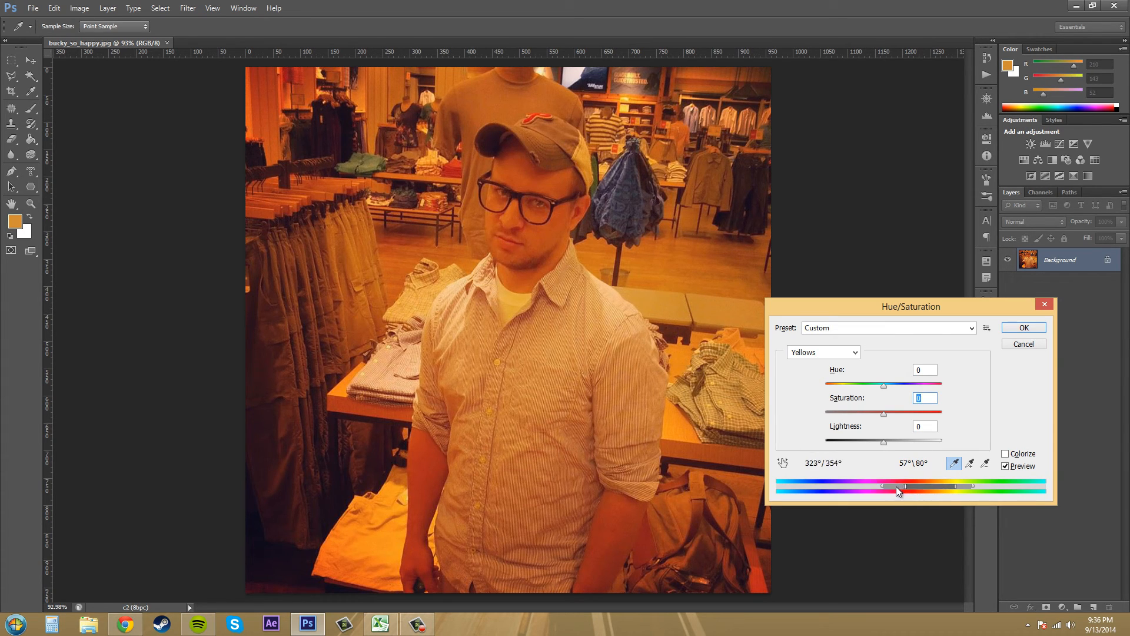
{"action": "left_click", "coordinate": [822, 352]}
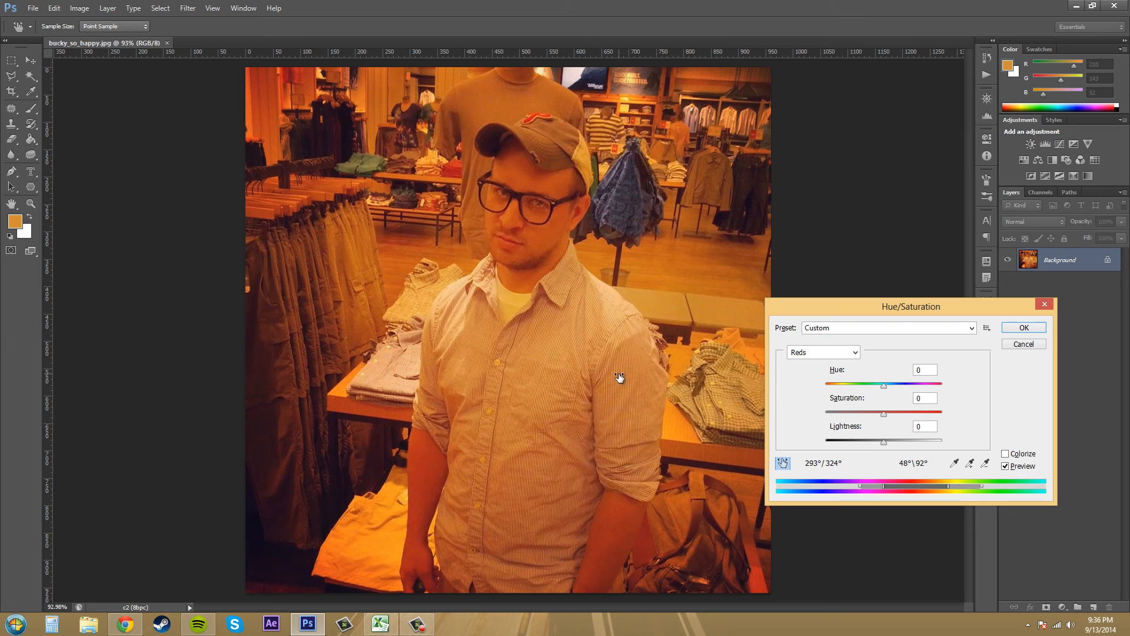
{"action": "left_click_drag", "start_coordinate": [884, 413], "coordinate": [861, 413]}
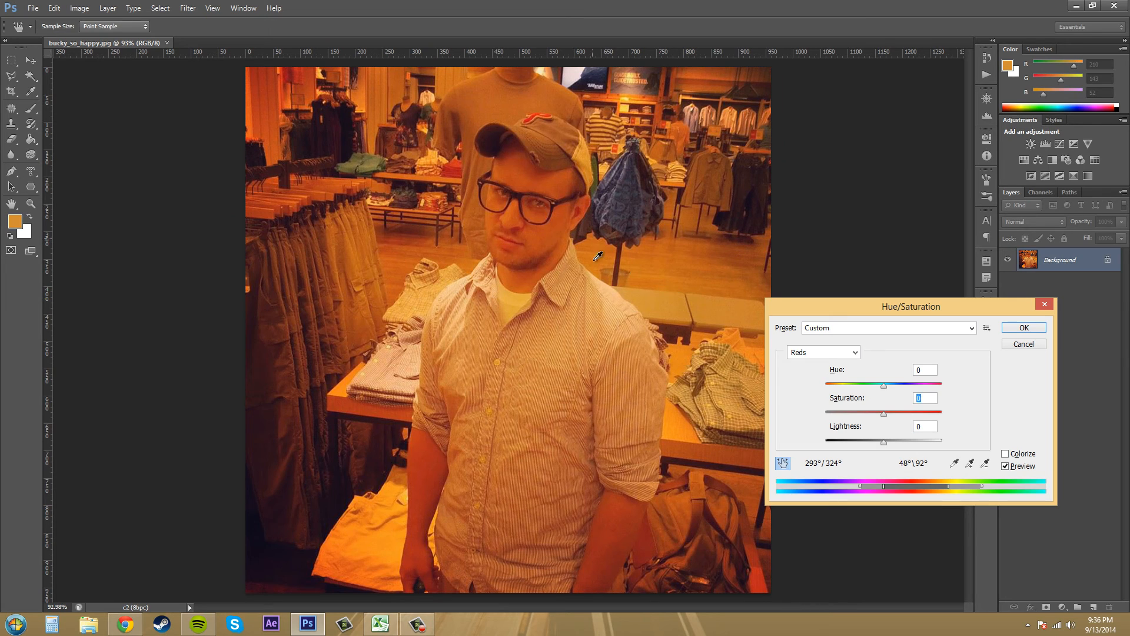
{"action": "mouse_move", "coordinate": [663, 308]}
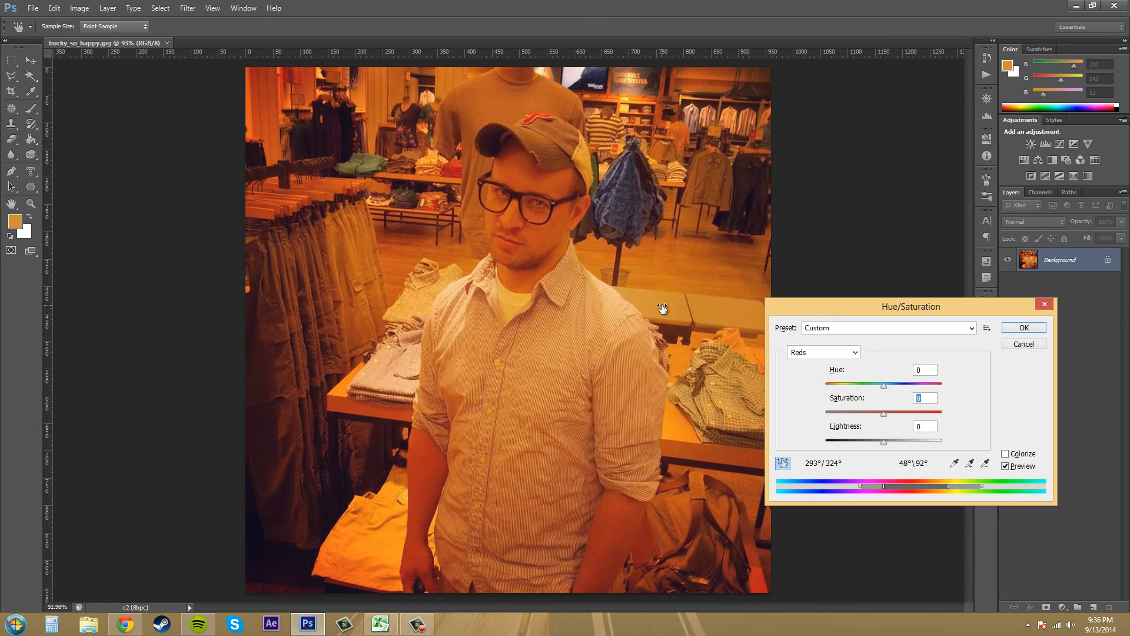
{"action": "left_click", "coordinate": [822, 352]}
{"action": "type", "text": "-25"}
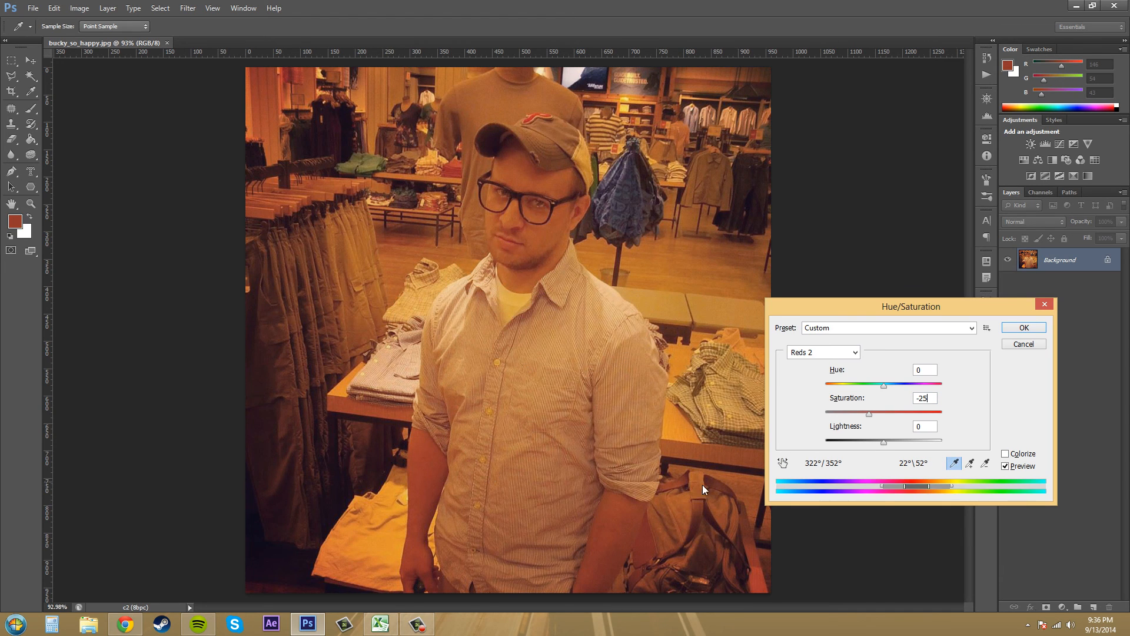
{"action": "mouse_move", "coordinate": [872, 425]}
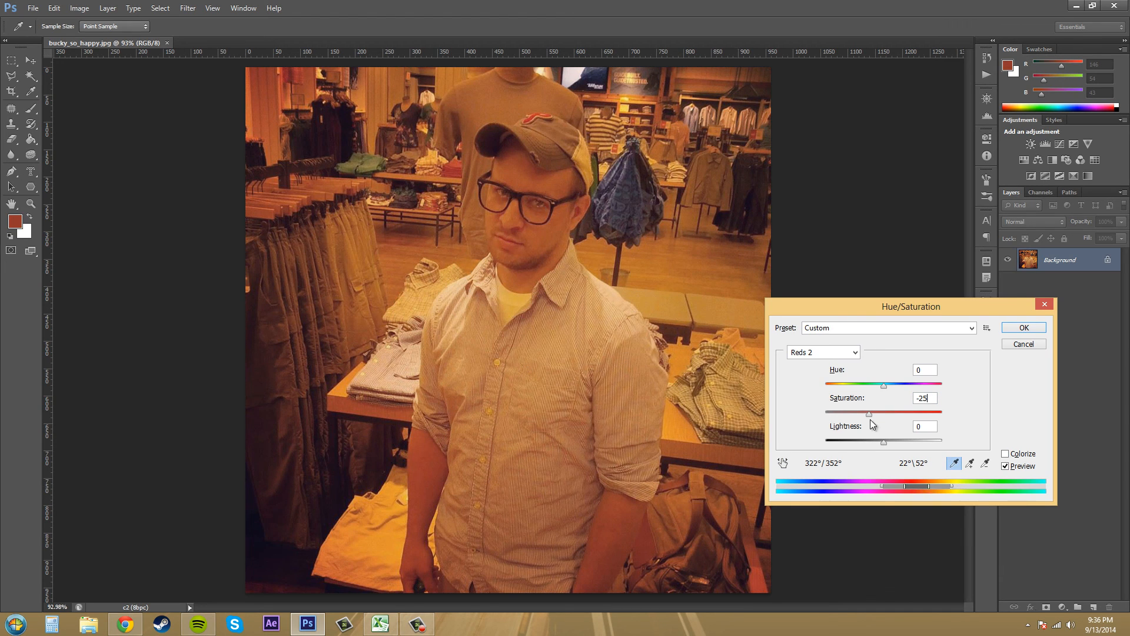
{"action": "left_click_drag", "start_coordinate": [867, 413], "coordinate": [853, 413]}
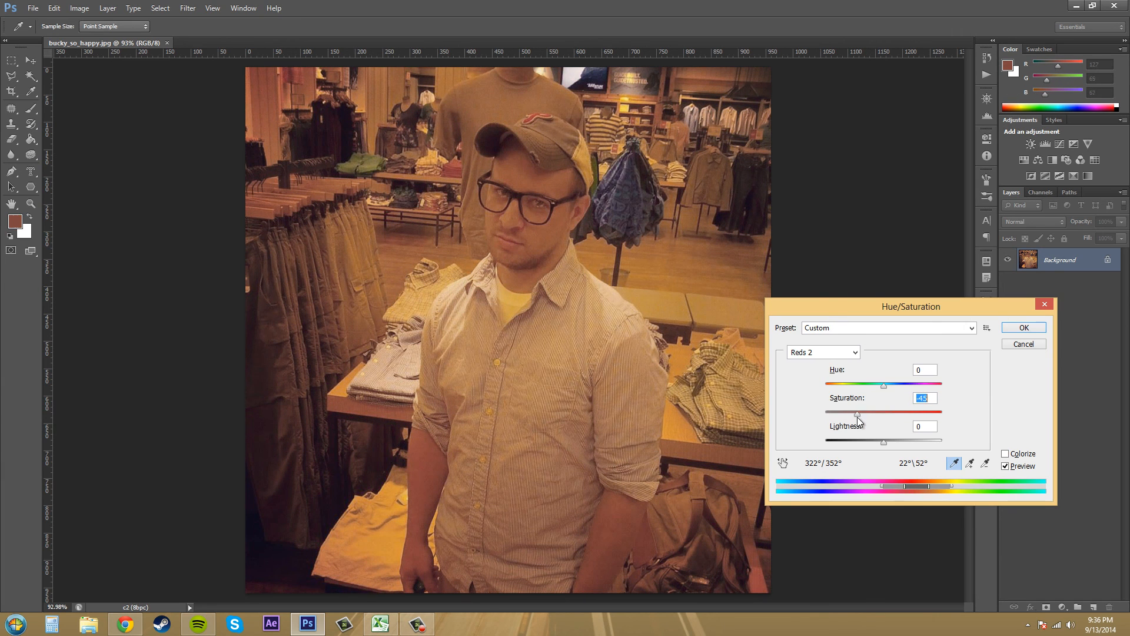
{"action": "left_click_drag", "start_coordinate": [884, 412], "coordinate": [868, 413]}
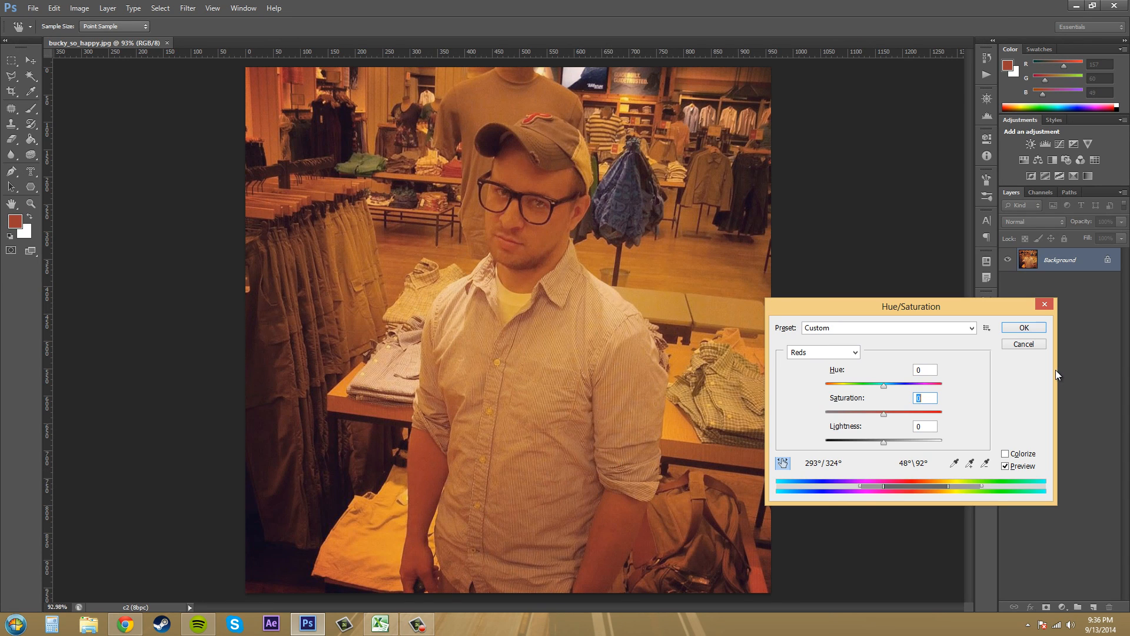
{"action": "mouse_move", "coordinate": [1047, 368]}
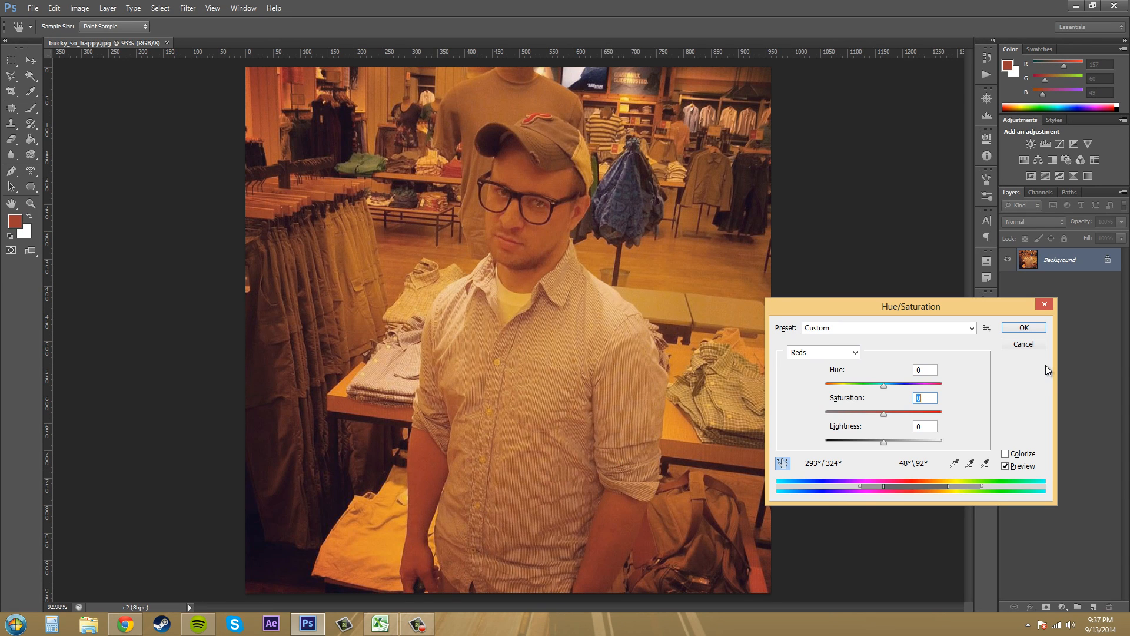